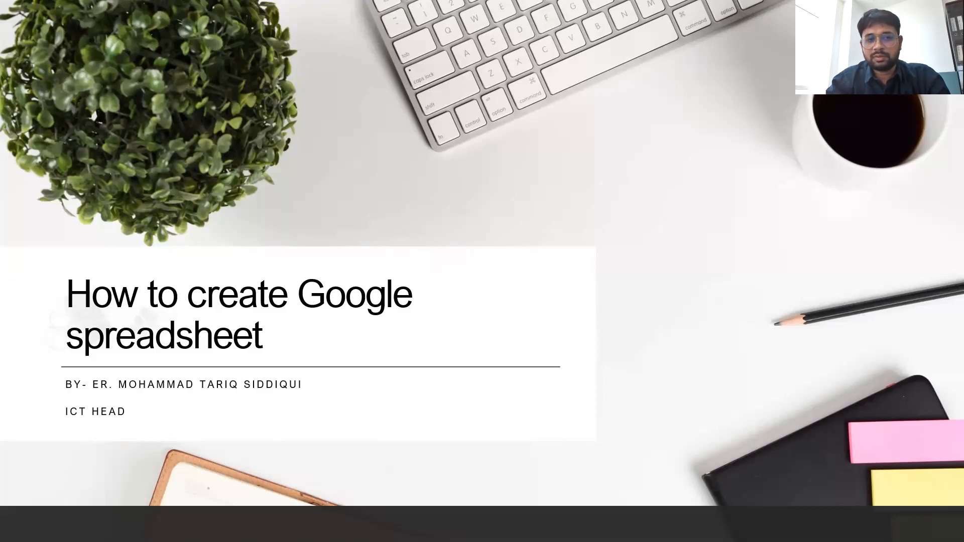
{"action": "mouse_move", "coordinate": [775, 88]}
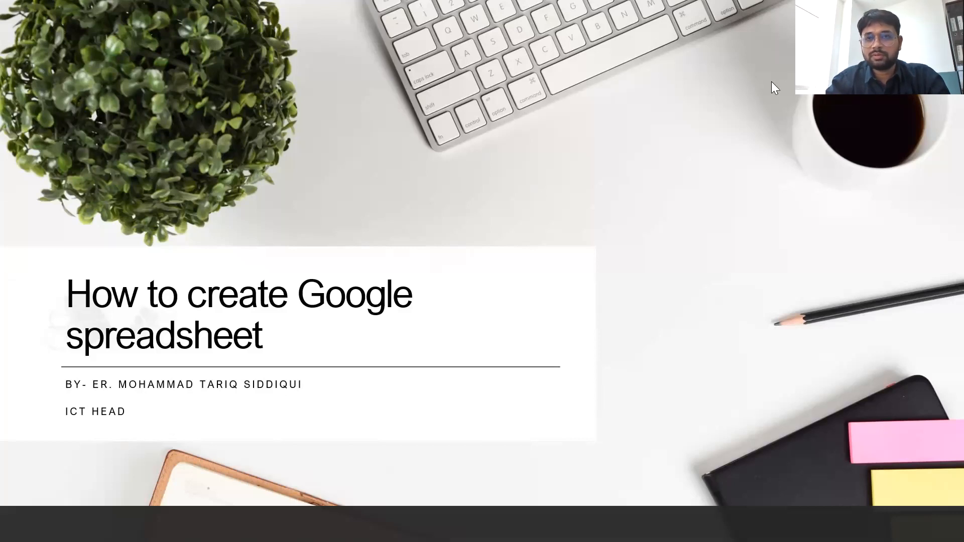
{"action": "mouse_move", "coordinate": [639, 41]}
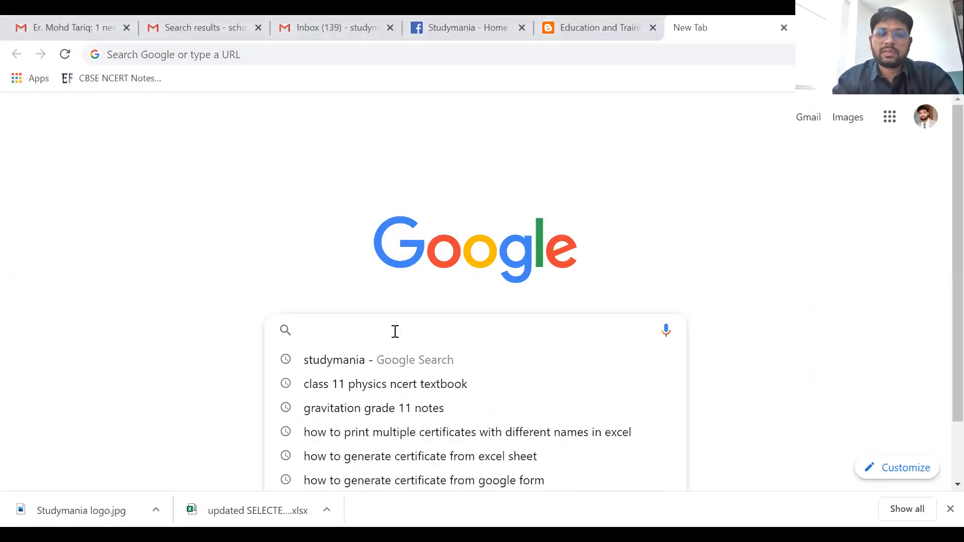
Search Google for 'google form' and open the Google Forms sign-in result
{"action": "type", "text": "g"}
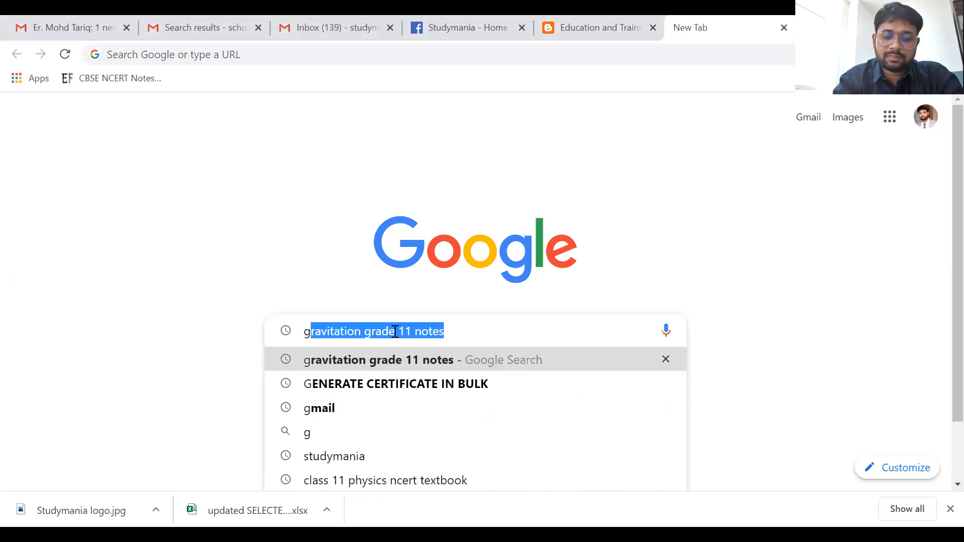
{"action": "type", "text": "google form"}
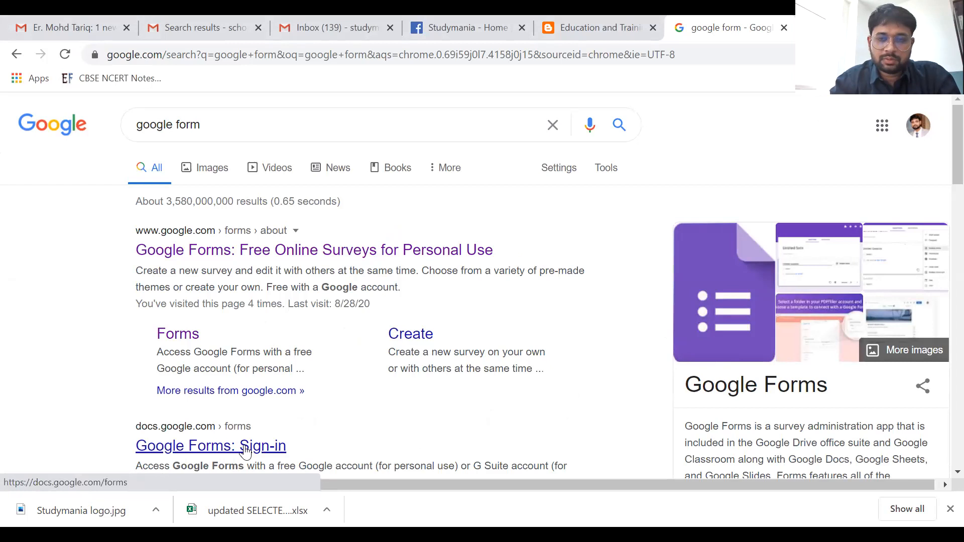
{"action": "left_click", "coordinate": [211, 446]}
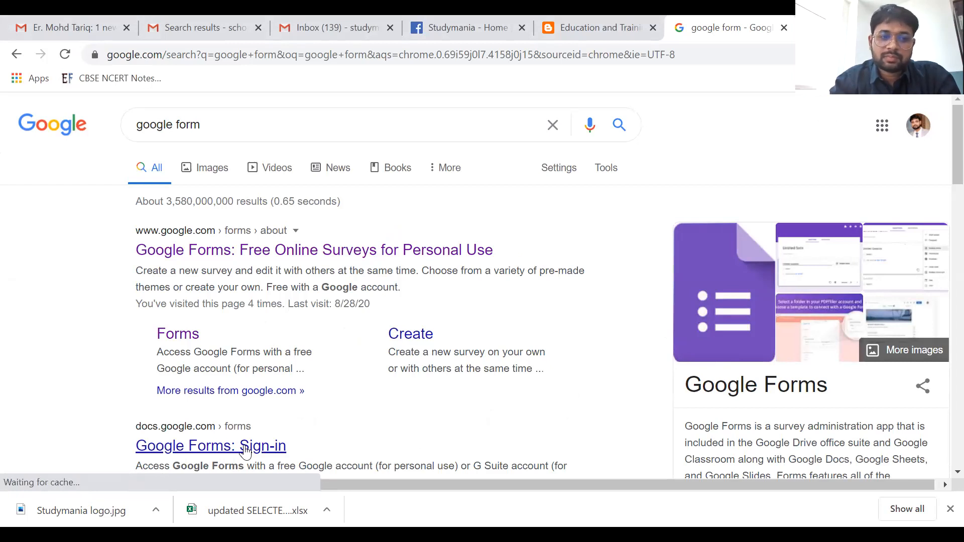
{"action": "left_click", "coordinate": [211, 446]}
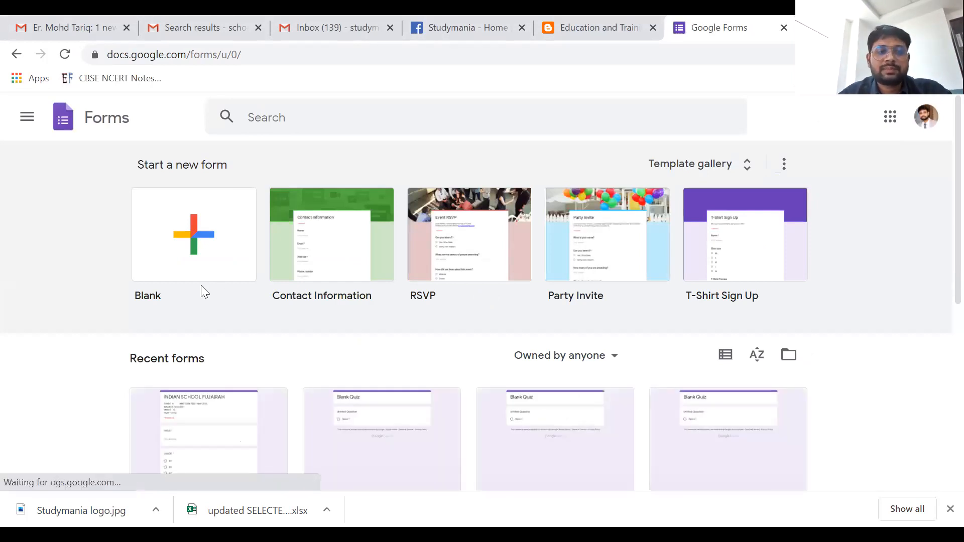
{"action": "mouse_move", "coordinate": [26, 117]}
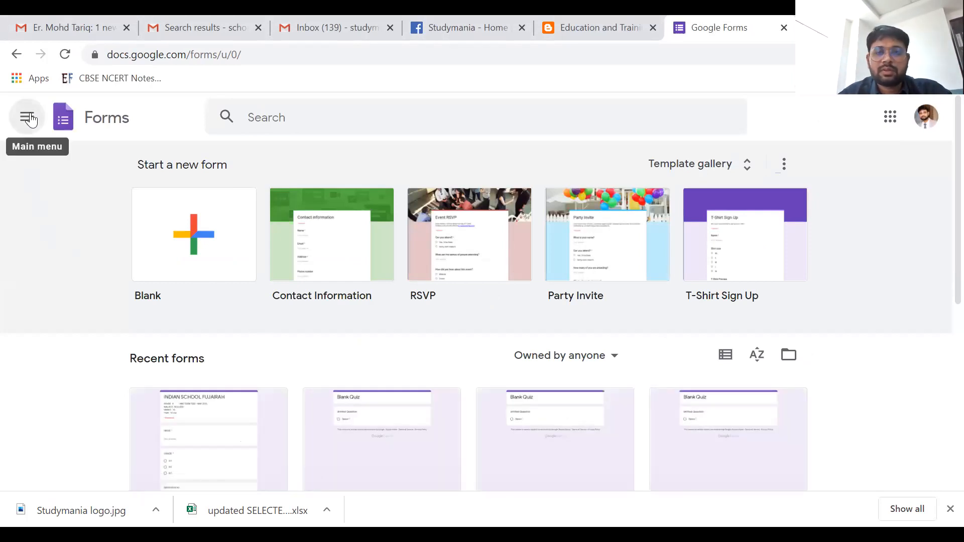
Open the Google Forms main menu listing Docs, Sheets, Slides, Forms and Drive
{"action": "left_click", "coordinate": [27, 118]}
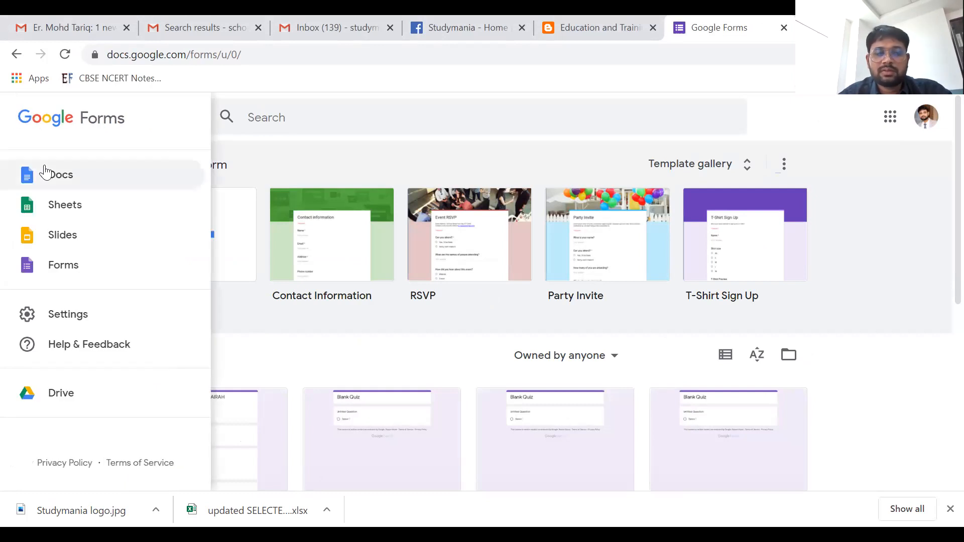
{"action": "mouse_move", "coordinate": [61, 212]}
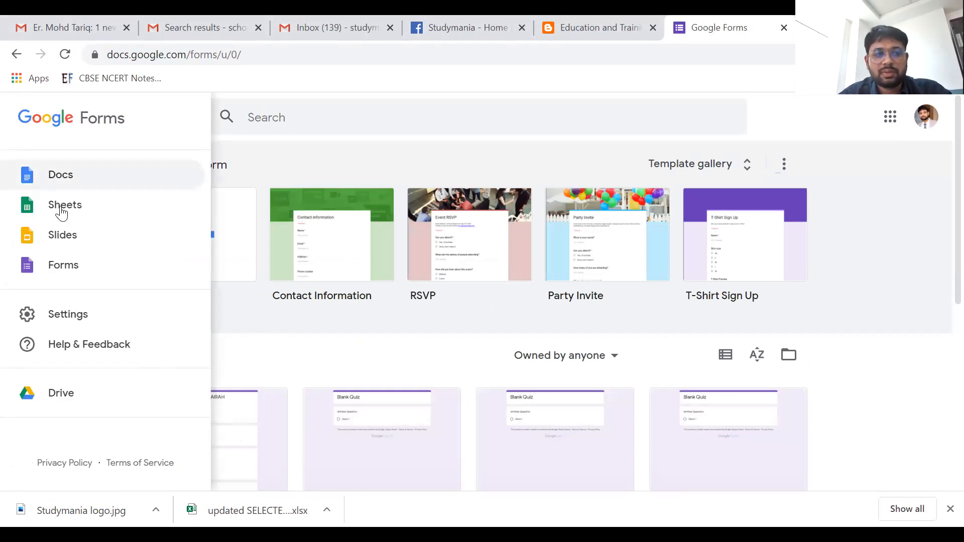
{"action": "mouse_move", "coordinate": [63, 265]}
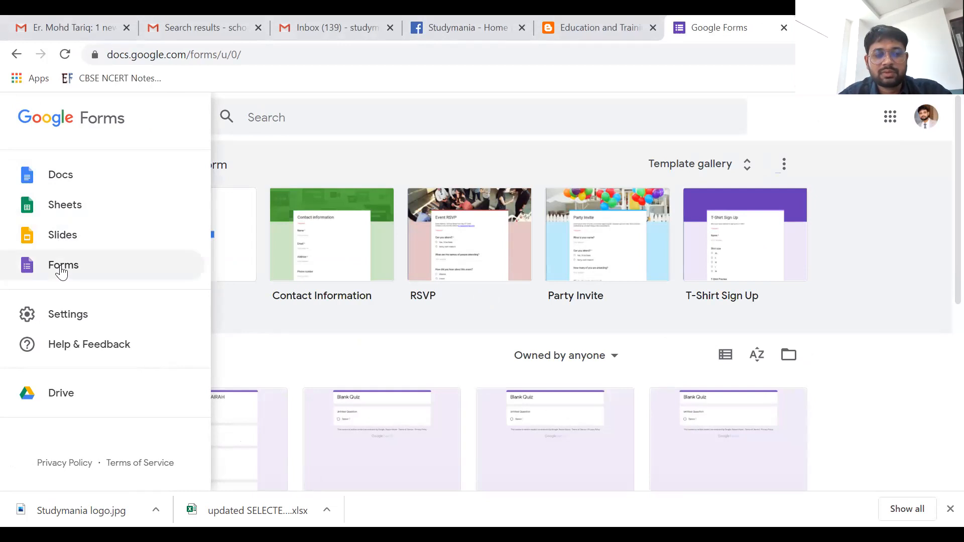
{"action": "mouse_move", "coordinate": [73, 205]}
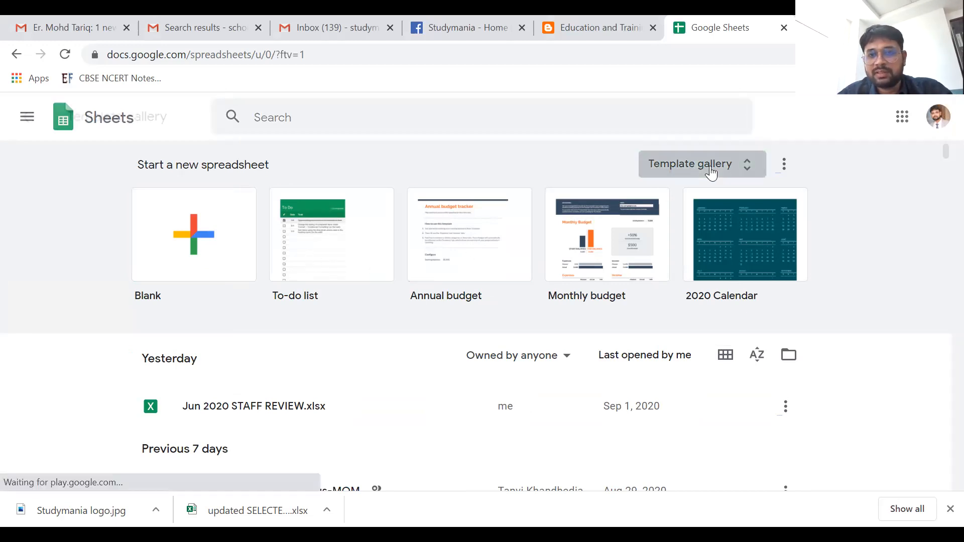
Open the Sheets template gallery and scroll through the available templates
{"action": "left_click", "coordinate": [691, 164]}
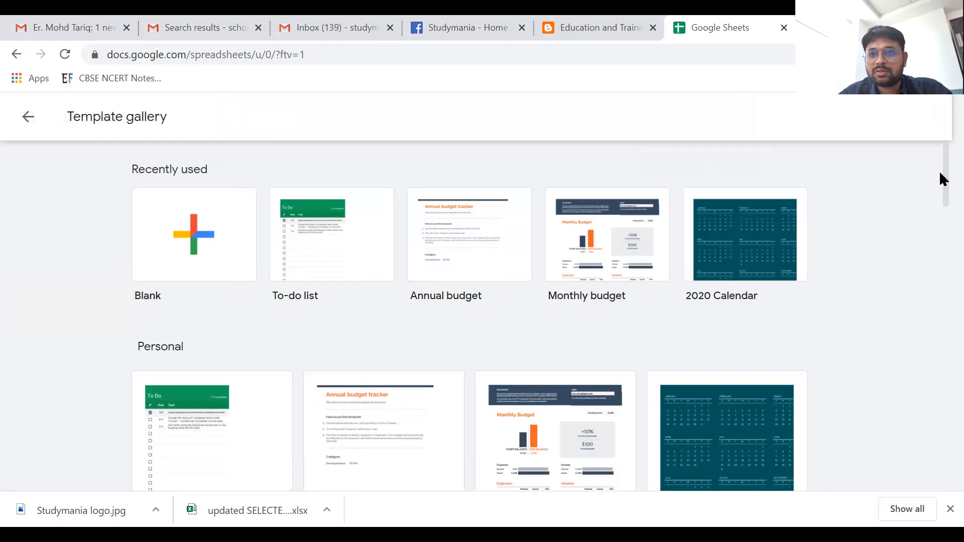
{"action": "scroll", "scroll_direction": "down", "scroll_amount": 3}
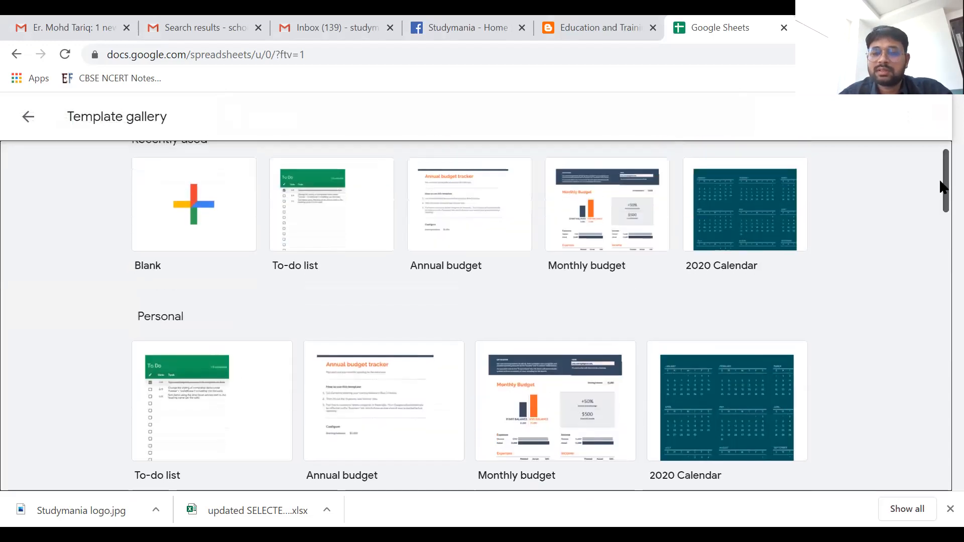
{"action": "scroll", "scroll_direction": "down", "scroll_amount": 3}
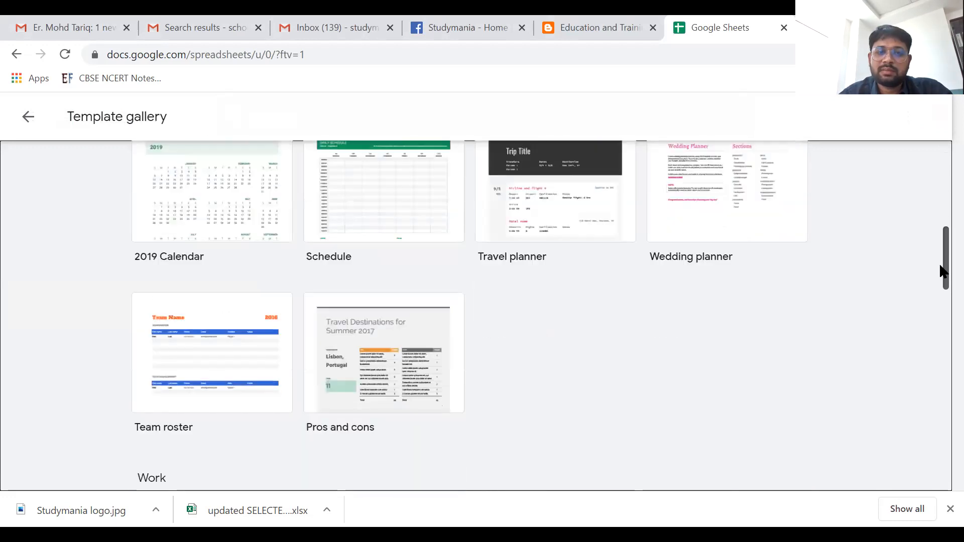
{"action": "scroll", "scroll_direction": "up", "scroll_amount": 3}
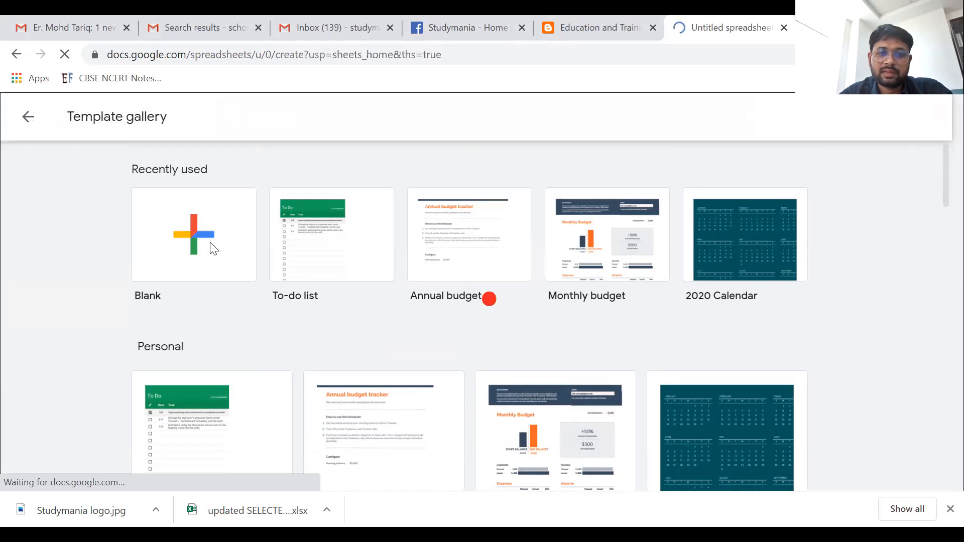
Select cell A1 in the newly loaded Untitled spreadsheet
{"action": "left_click", "coordinate": [194, 235]}
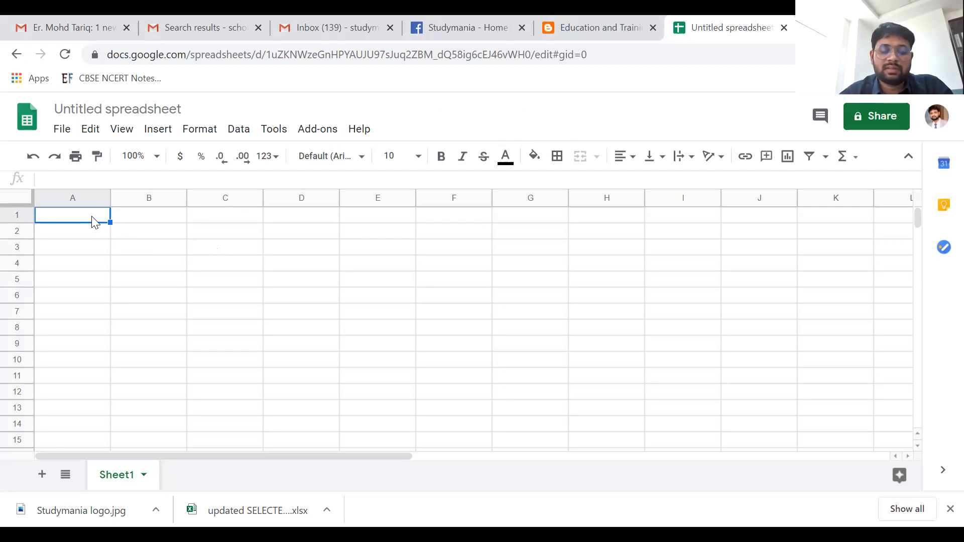
{"action": "mouse_move", "coordinate": [88, 240]}
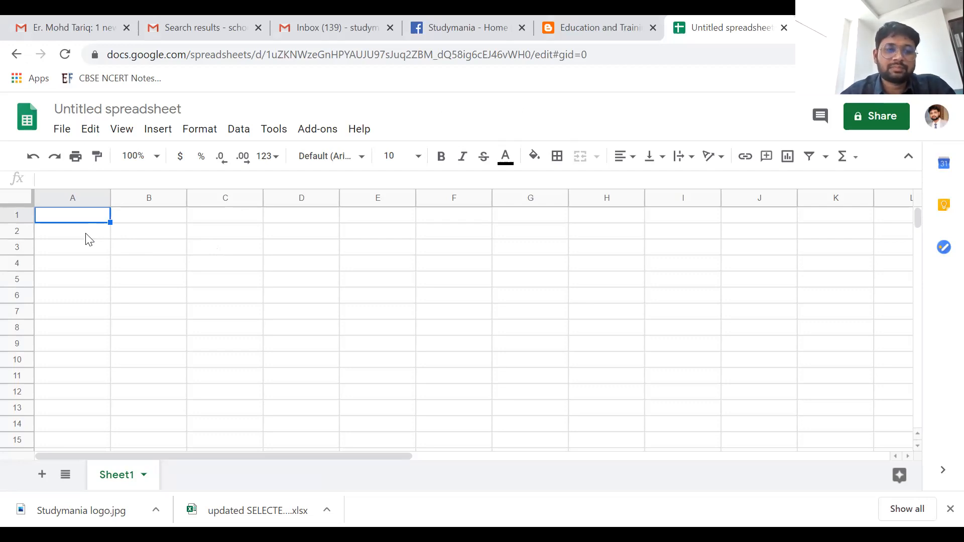
Enter the column headings S.N, Student Name and Emirates ID in row 2
{"action": "type", "text": "S"}
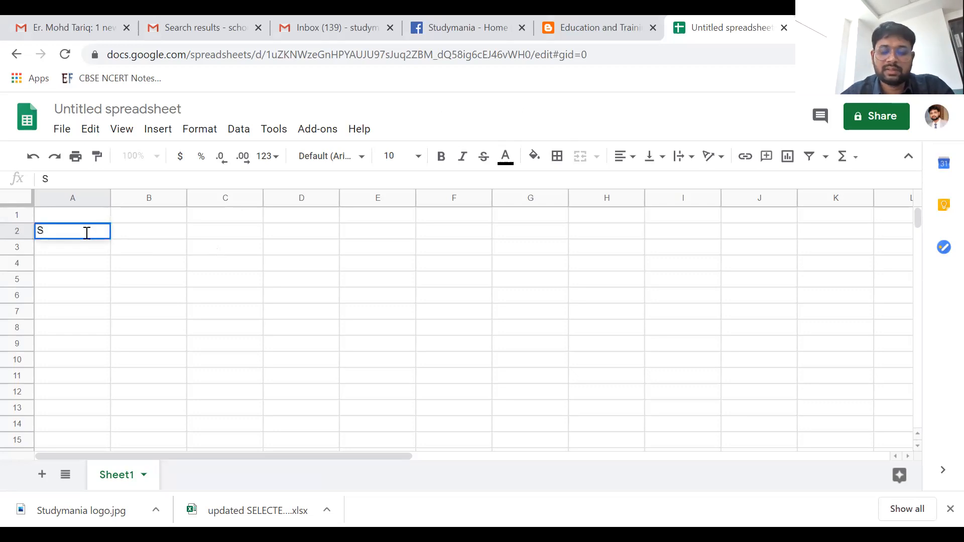
{"action": "type", "text": ".N"}
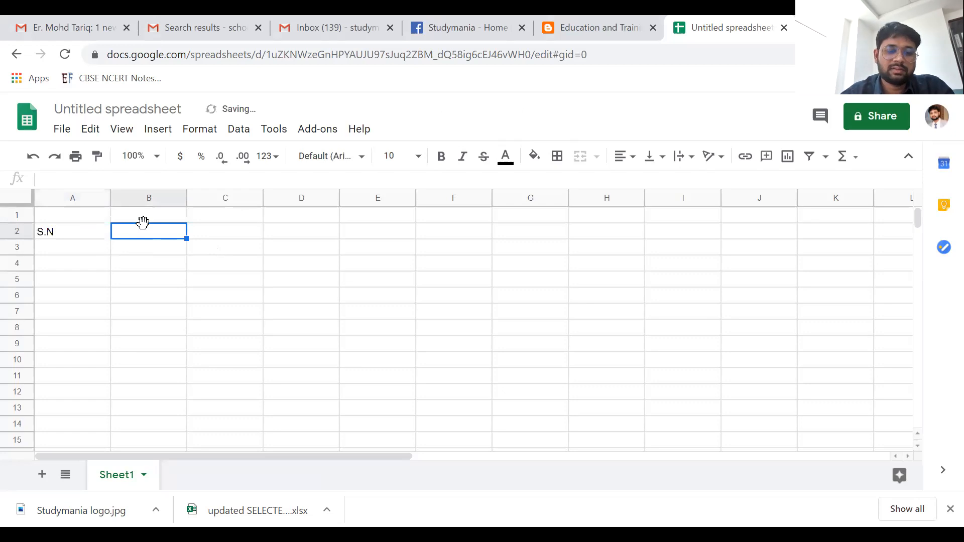
{"action": "type", "text": "sTUDE"}
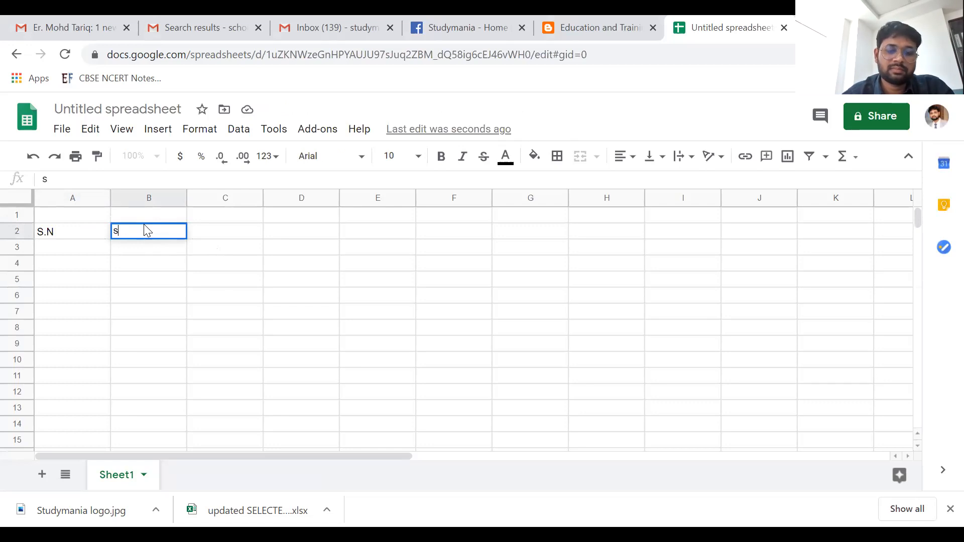
{"action": "type", "text": "tu"}
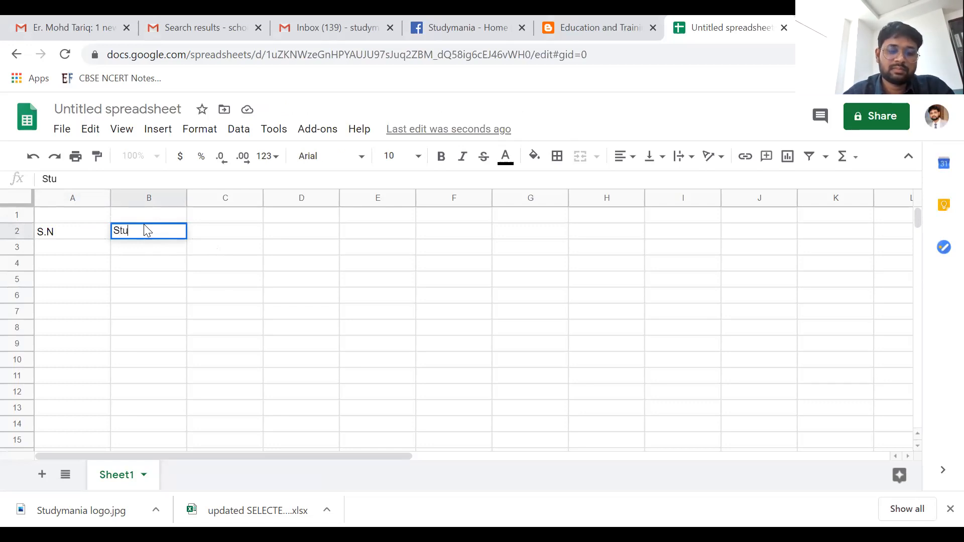
{"action": "type", "text": "dent"}
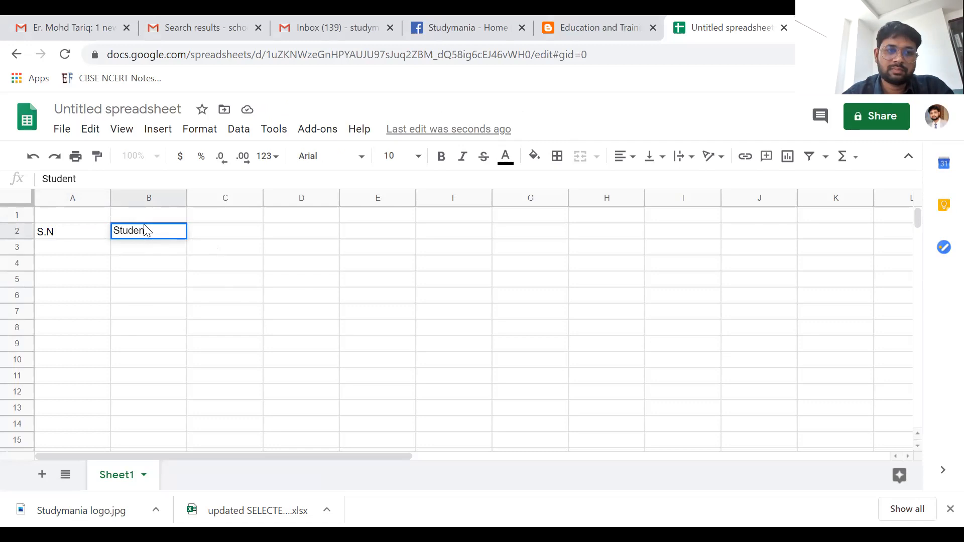
{"action": "type", "text": "Na"}
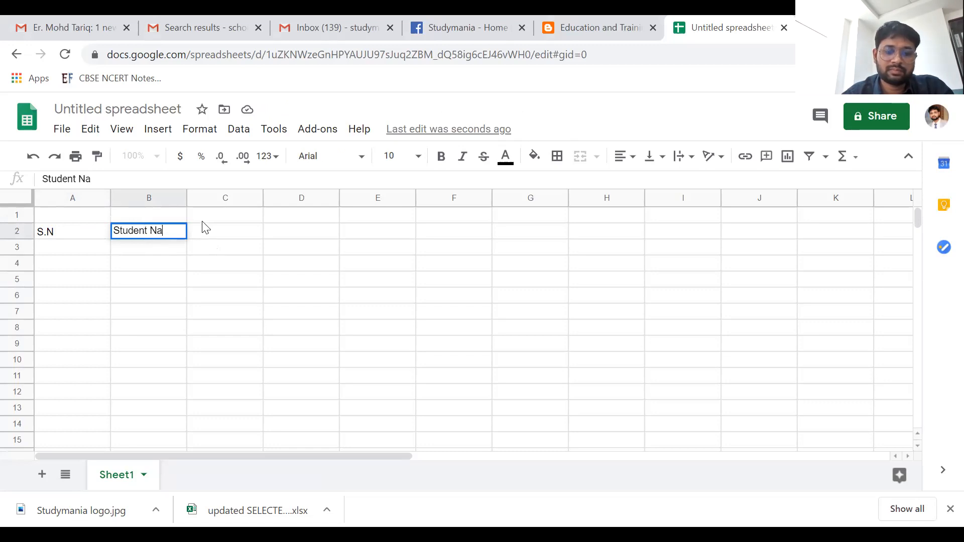
{"action": "left_click", "coordinate": [225, 231]}
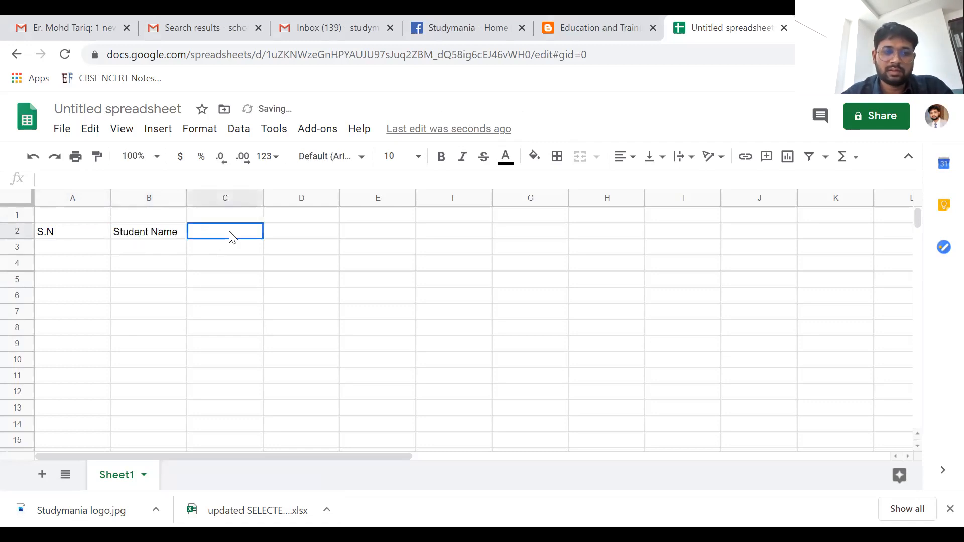
{"action": "type", "text": "Emirates"}
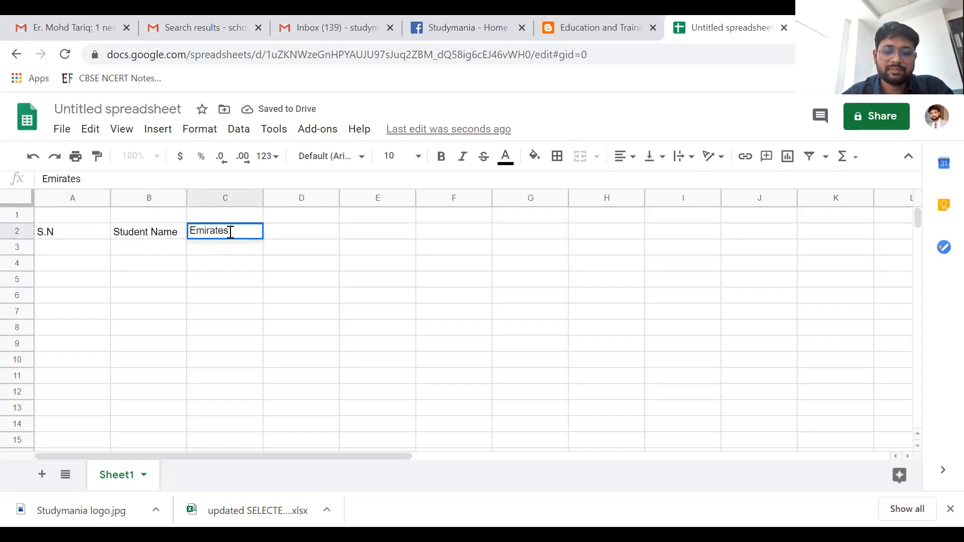
{"action": "type", "text": "ID"}
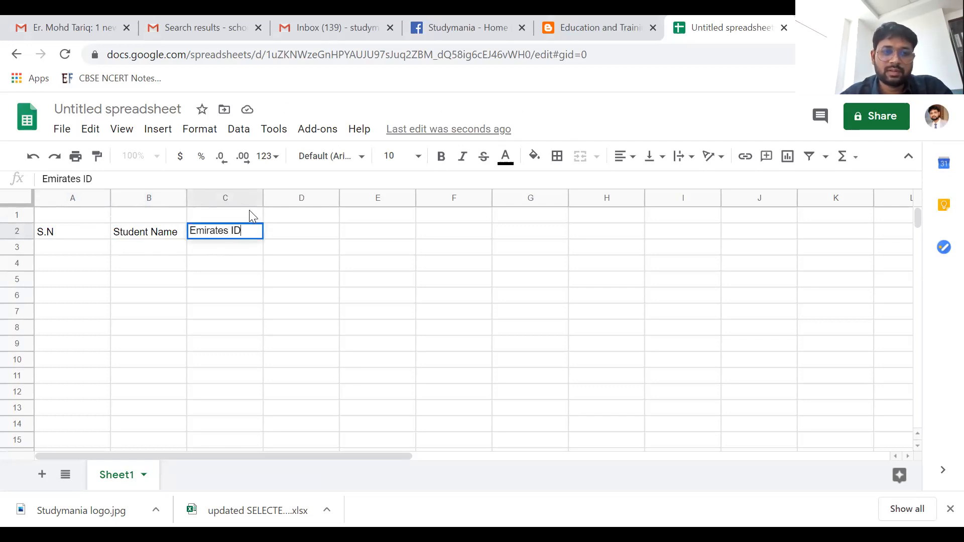
Add the title 'Grade 1' in cell D1
{"action": "left_click", "coordinate": [301, 214]}
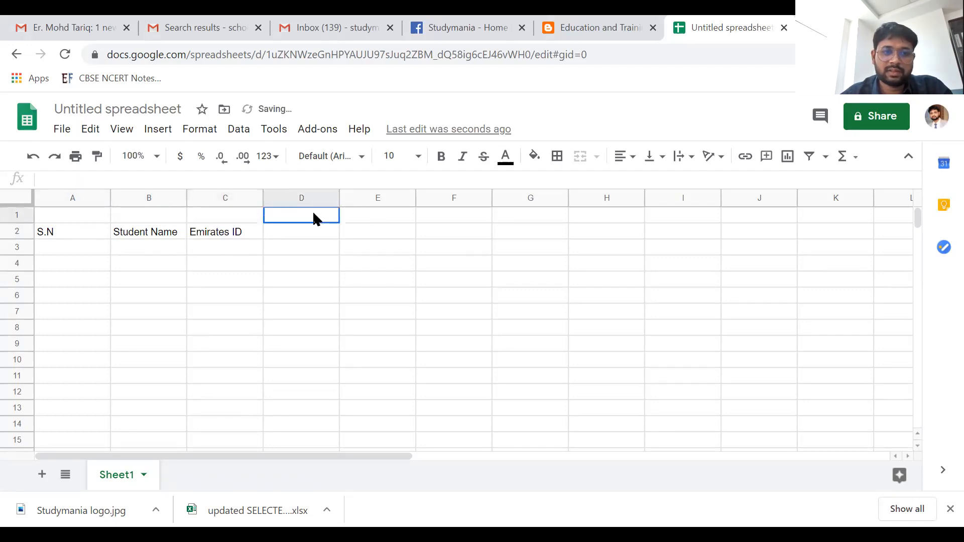
{"action": "type", "text": "g"}
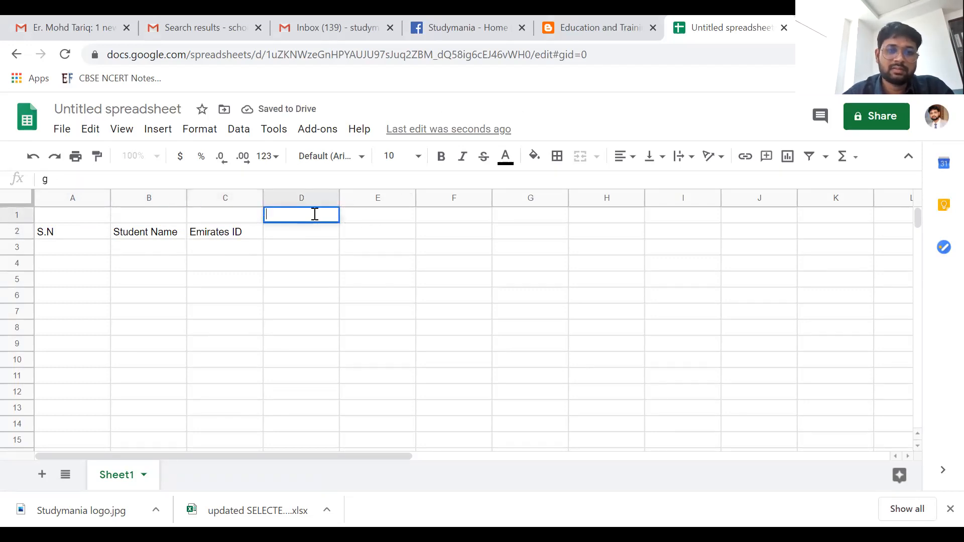
{"action": "type", "text": "rade"}
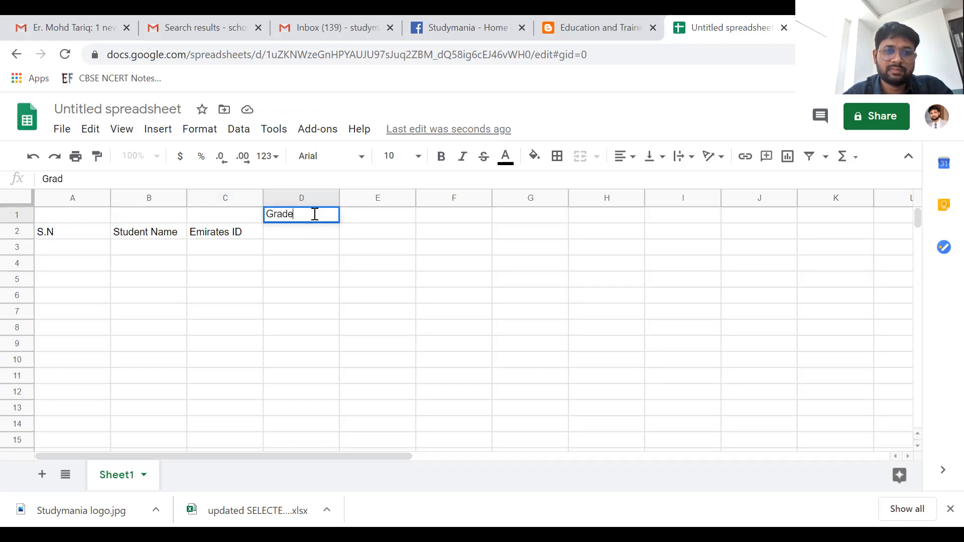
{"action": "type", "text": "1"}
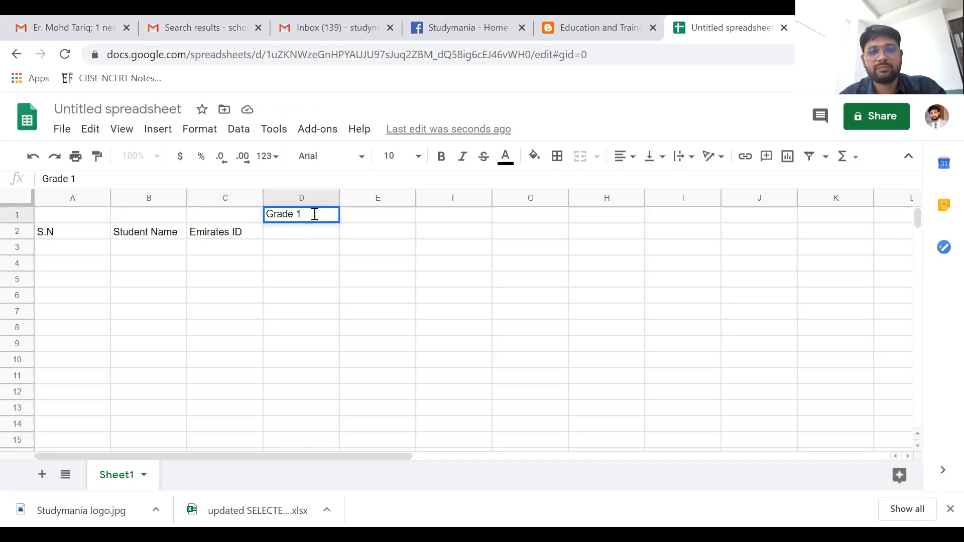
{"action": "left_click", "coordinate": [378, 247]}
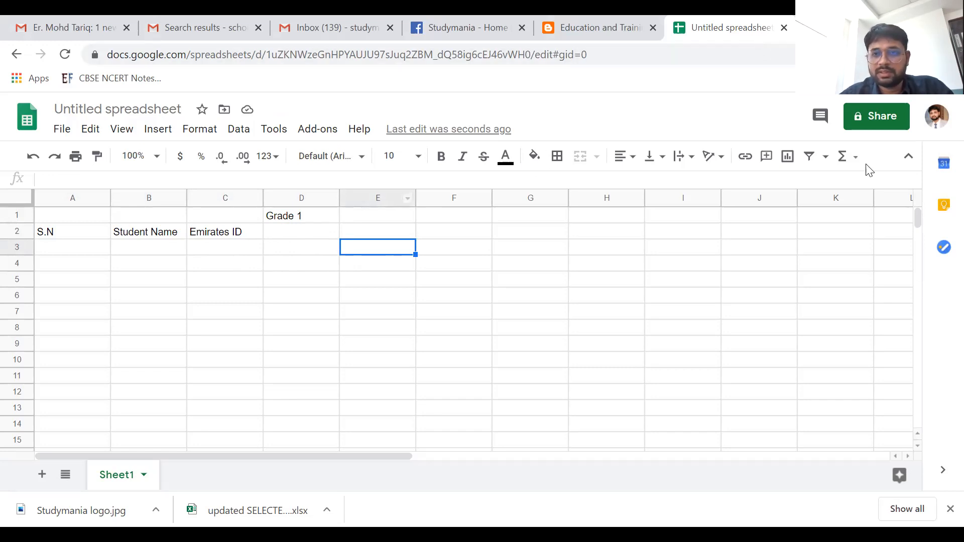
{"action": "mouse_move", "coordinate": [877, 116]}
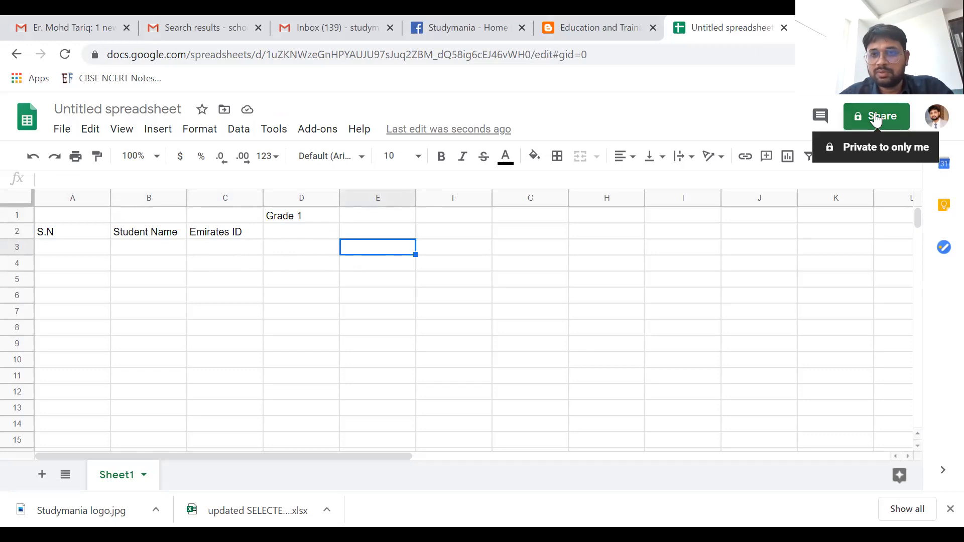
Name the spreadsheet 'Grade1 NAME LIST' when prompted before sharing, and save
{"action": "left_click", "coordinate": [876, 116]}
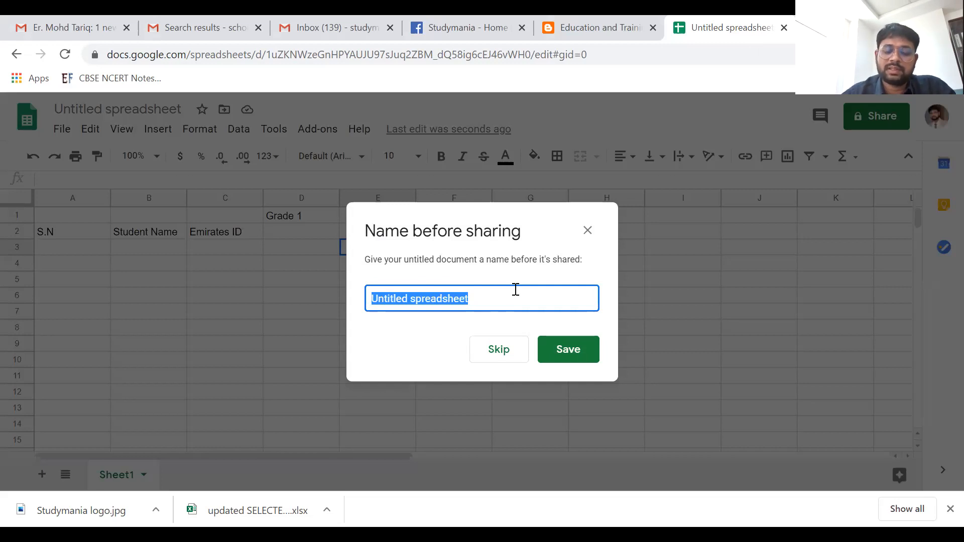
{"action": "type", "text": "Grade1"}
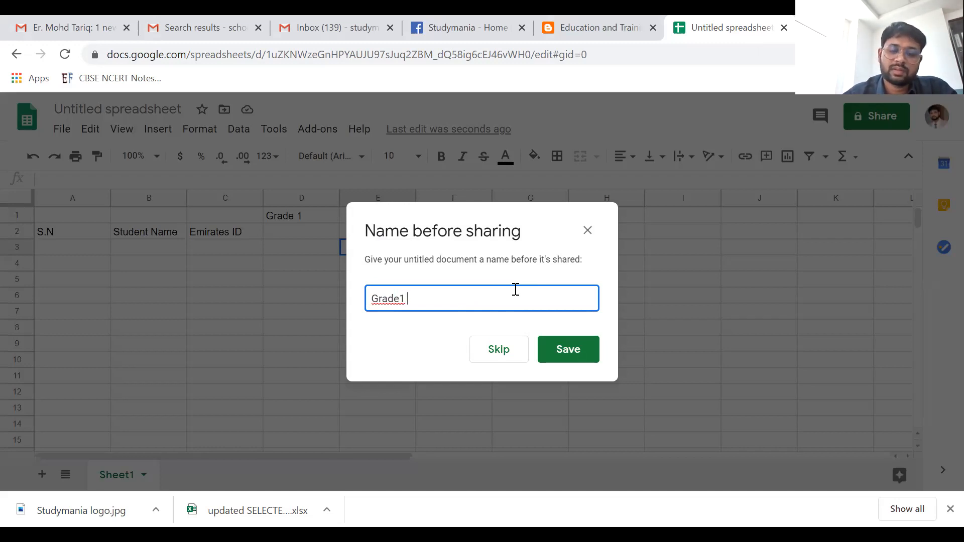
{"action": "type", "text": "NAME LIST"}
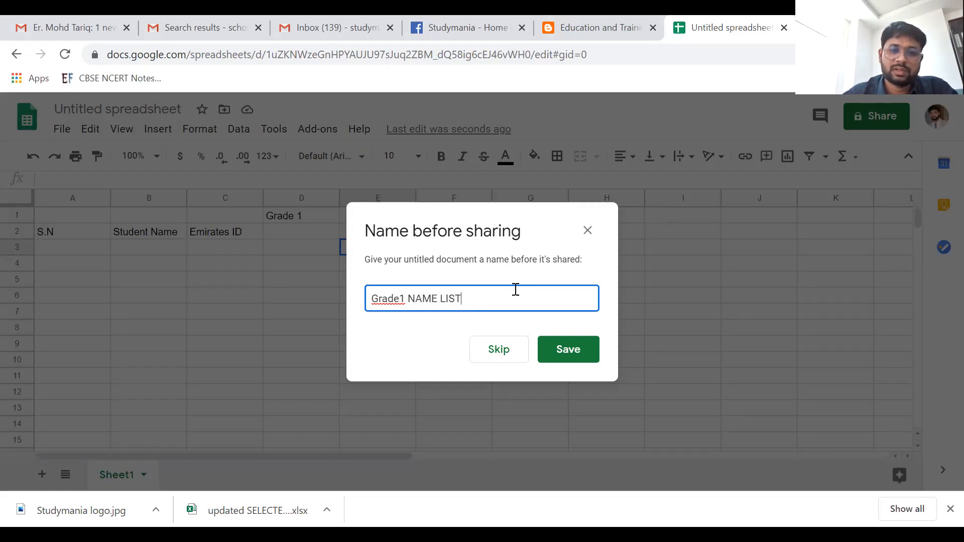
{"action": "left_click", "coordinate": [567, 350]}
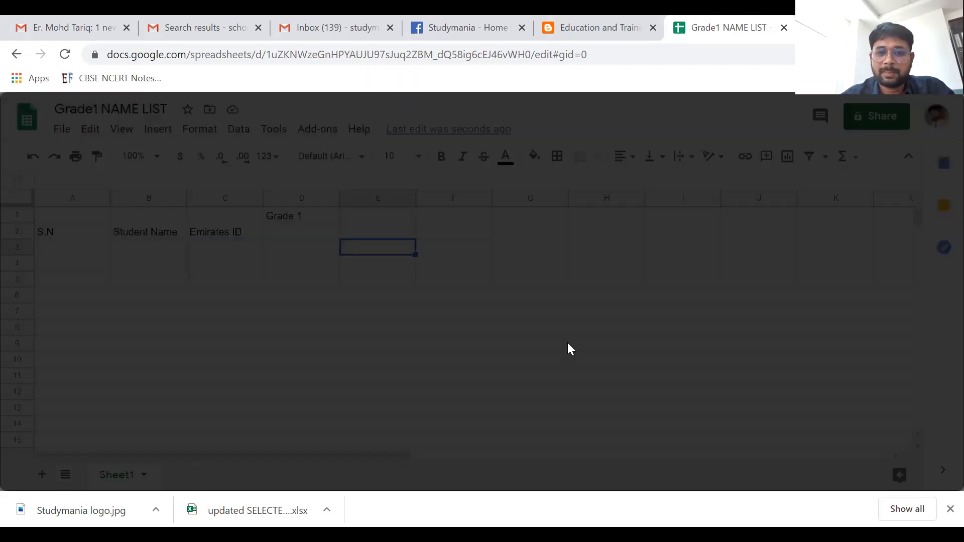
{"action": "left_click", "coordinate": [876, 116]}
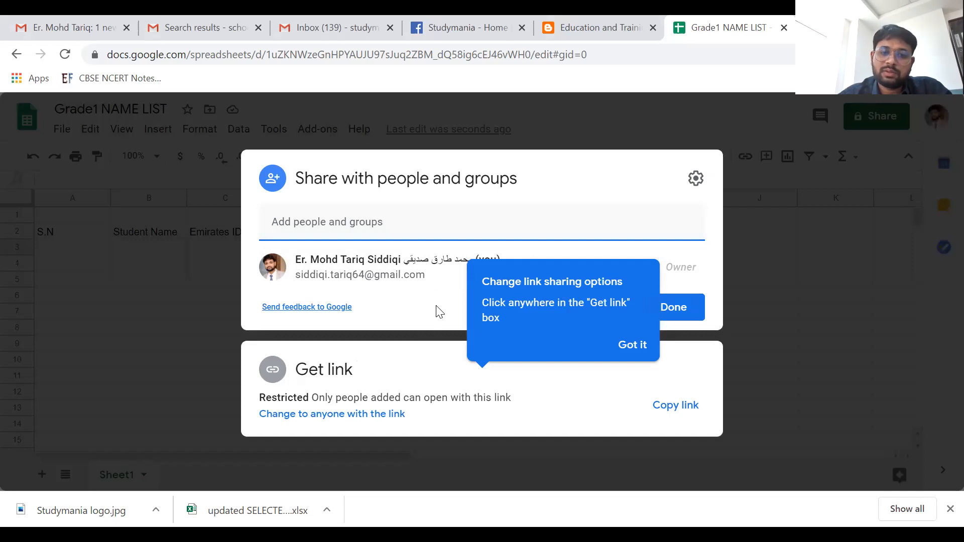
{"action": "mouse_move", "coordinate": [428, 300]}
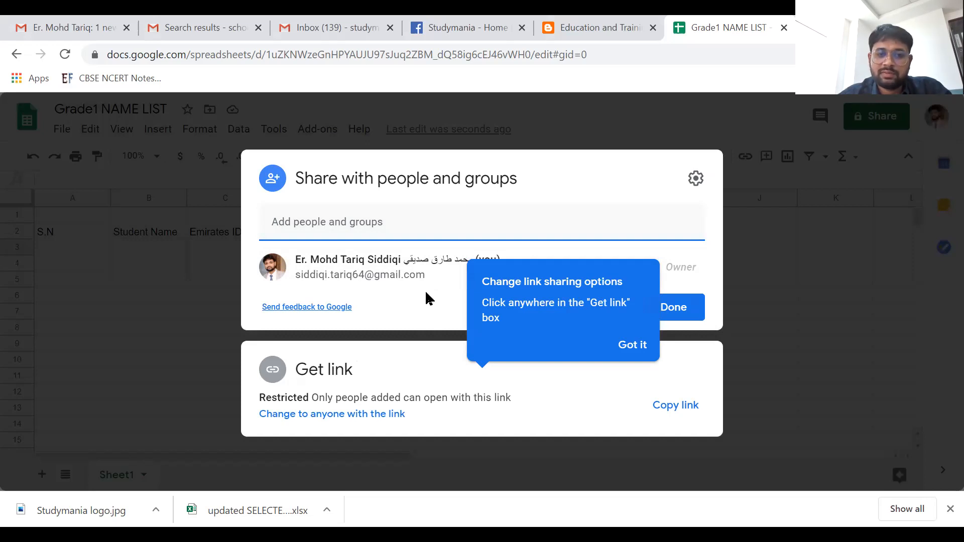
{"action": "mouse_move", "coordinate": [405, 391]}
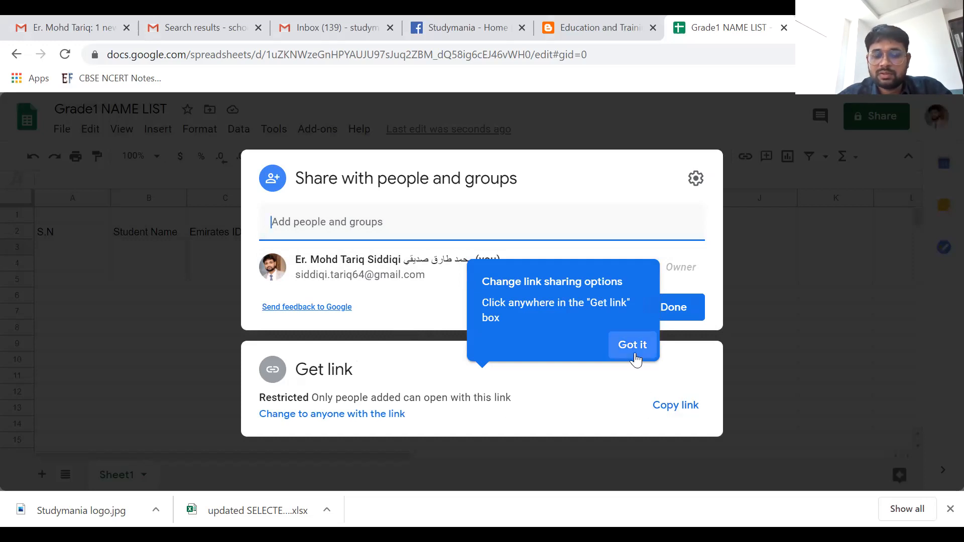
{"action": "left_click", "coordinate": [675, 405]}
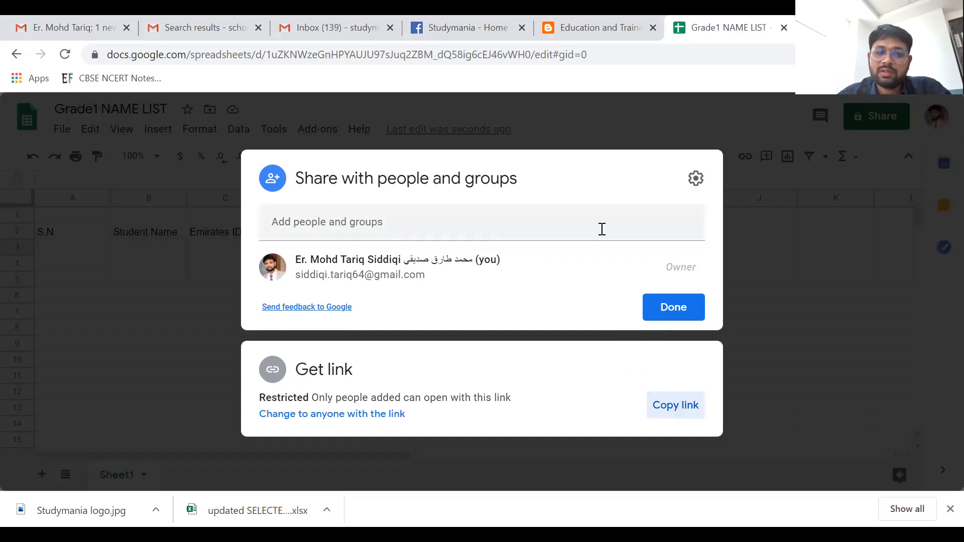
{"action": "left_click", "coordinate": [480, 222]}
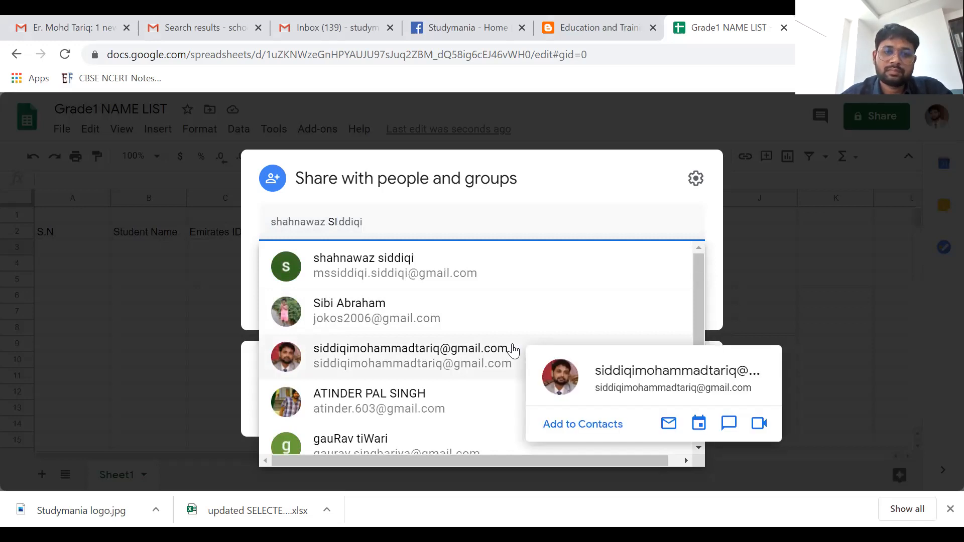
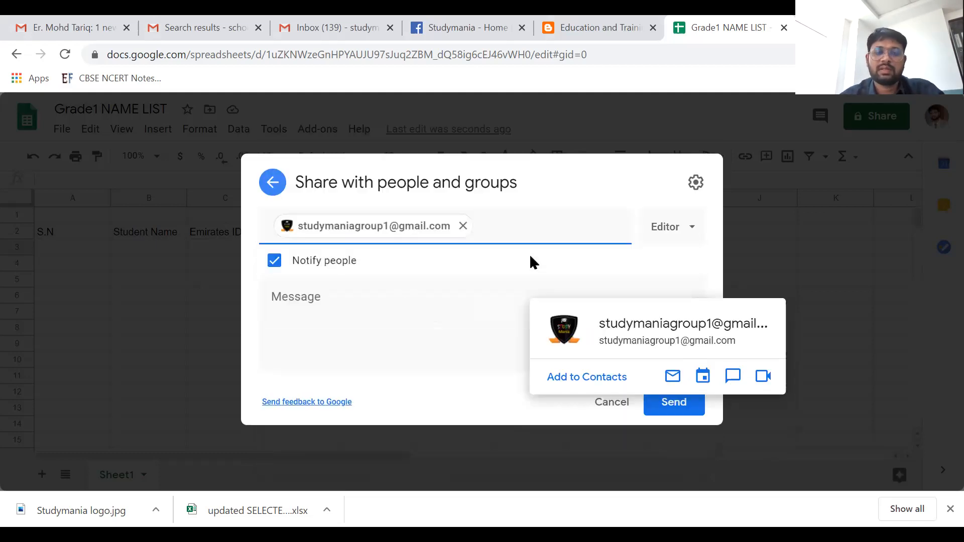
Write the message 'Please complete the blanks' and send the edit invitation
{"action": "left_click", "coordinate": [482, 298]}
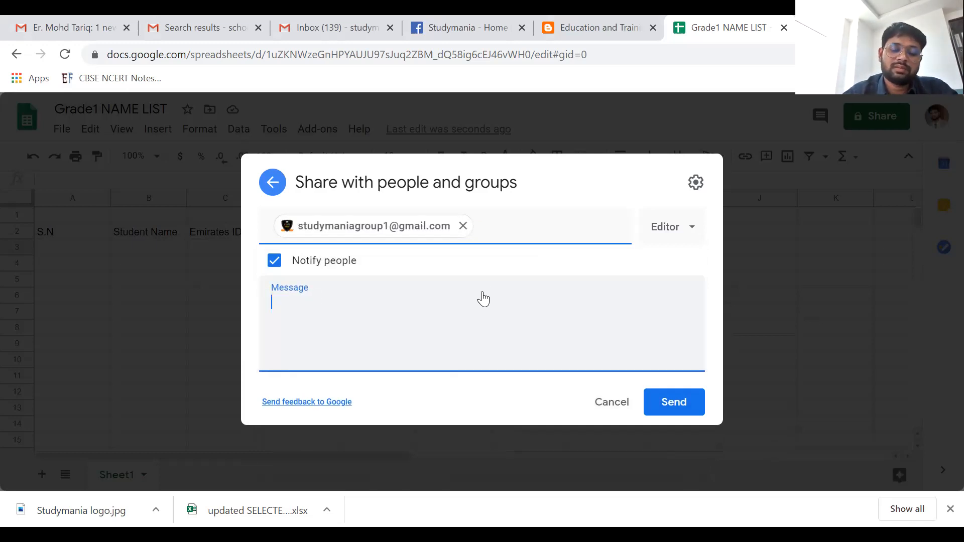
{"action": "type", "text": "pL"}
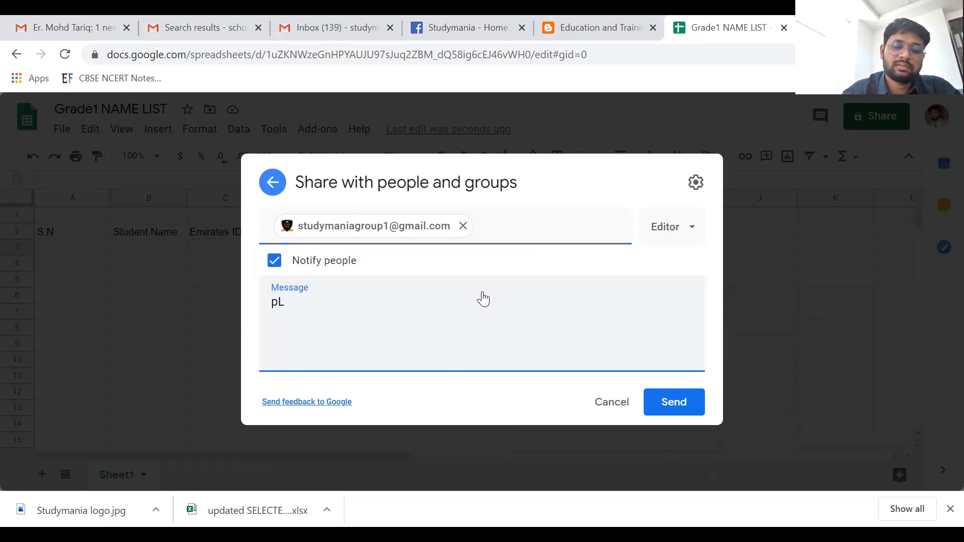
{"action": "type", "text": "Please complete the"}
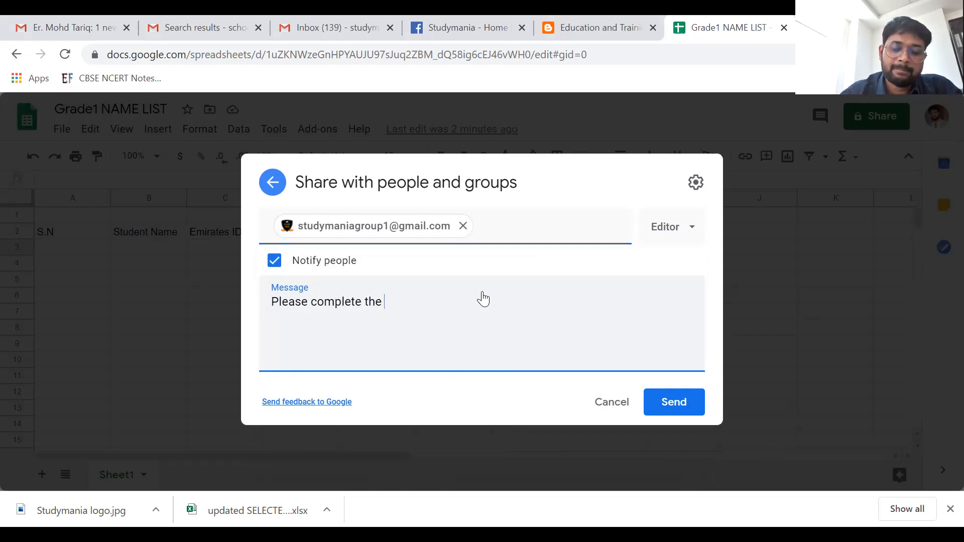
{"action": "type", "text": "b;an"}
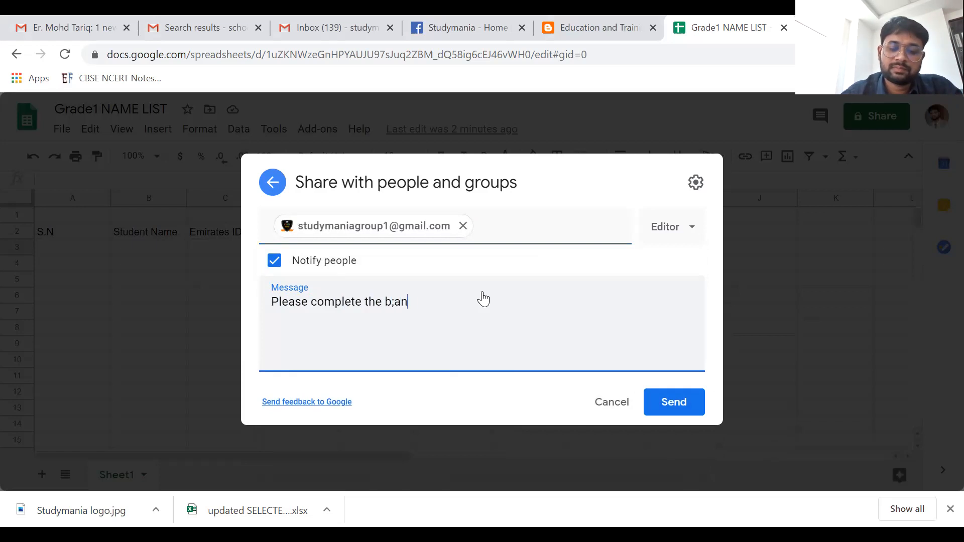
{"action": "key", "text": "Backspace"}
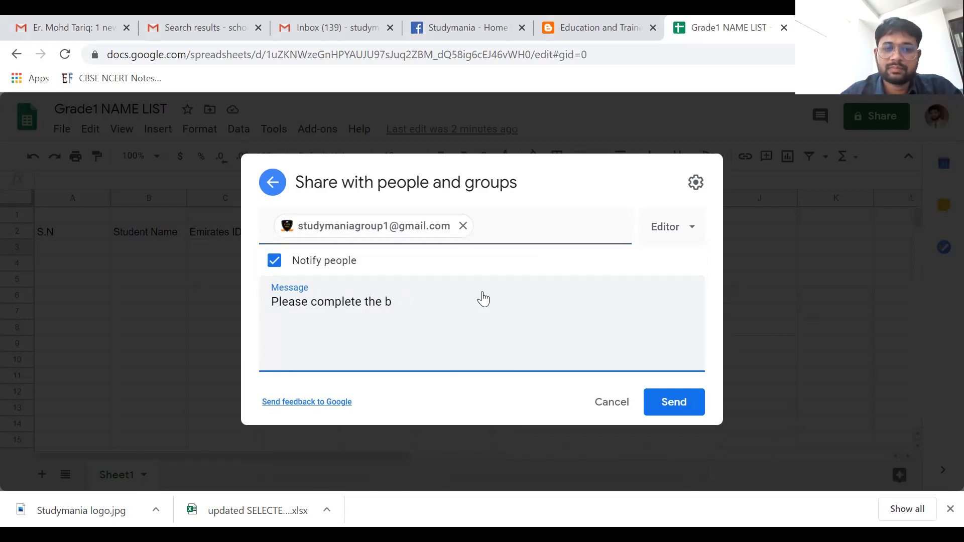
{"action": "type", "text": "lanks"}
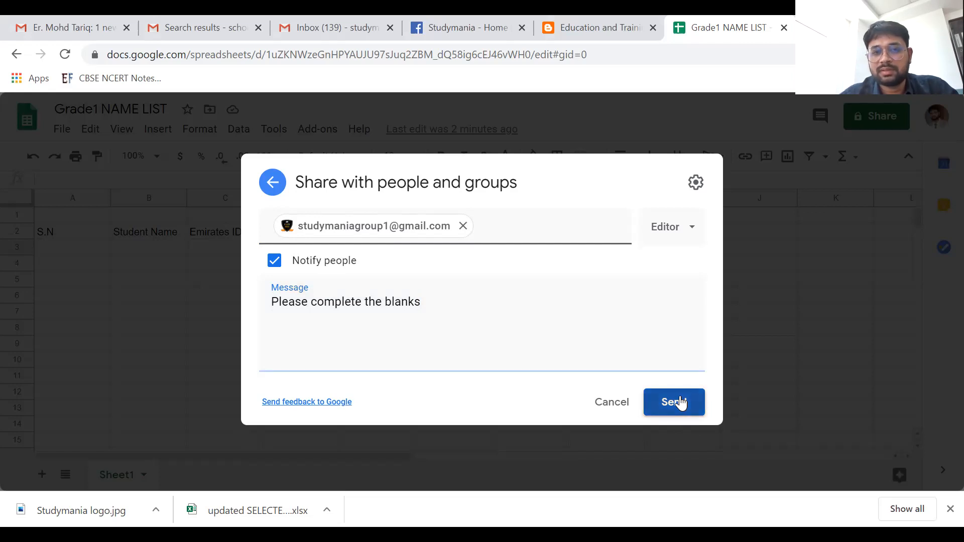
{"action": "left_click", "coordinate": [673, 402]}
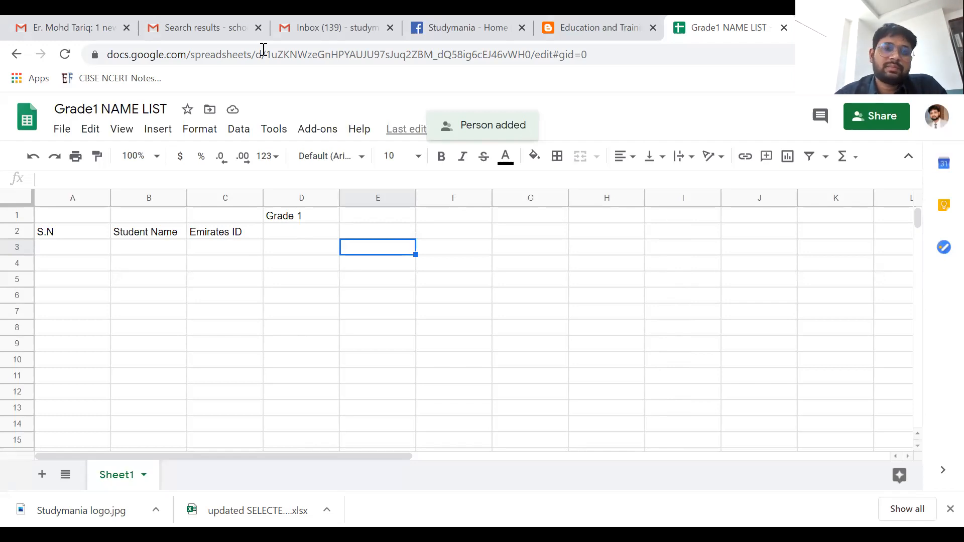
Switch to the Gmail Inbox tab showing the Grade1 NAME LIST invitation
{"action": "left_click", "coordinate": [332, 27]}
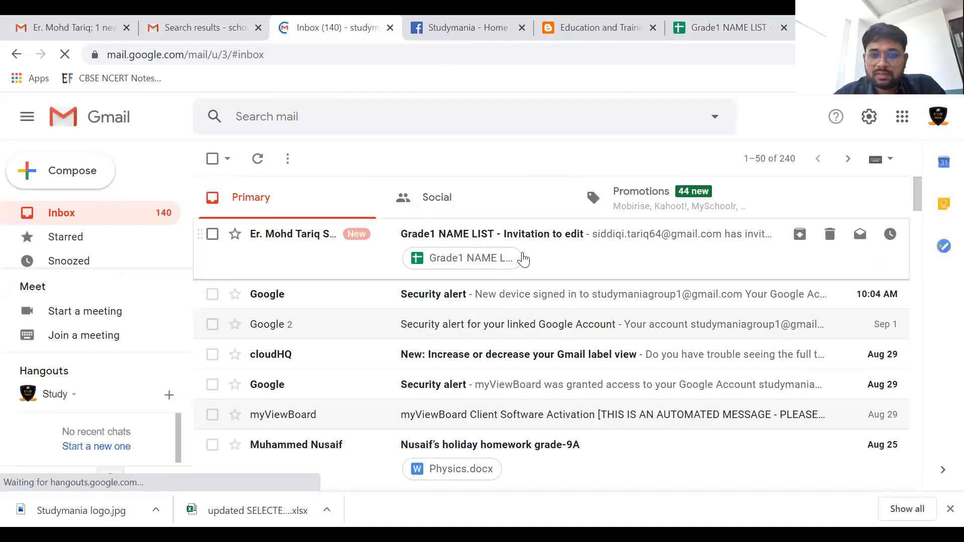
Open the invitation email and launch the shared spreadsheet with Open in Sheets
{"action": "left_click", "coordinate": [492, 233]}
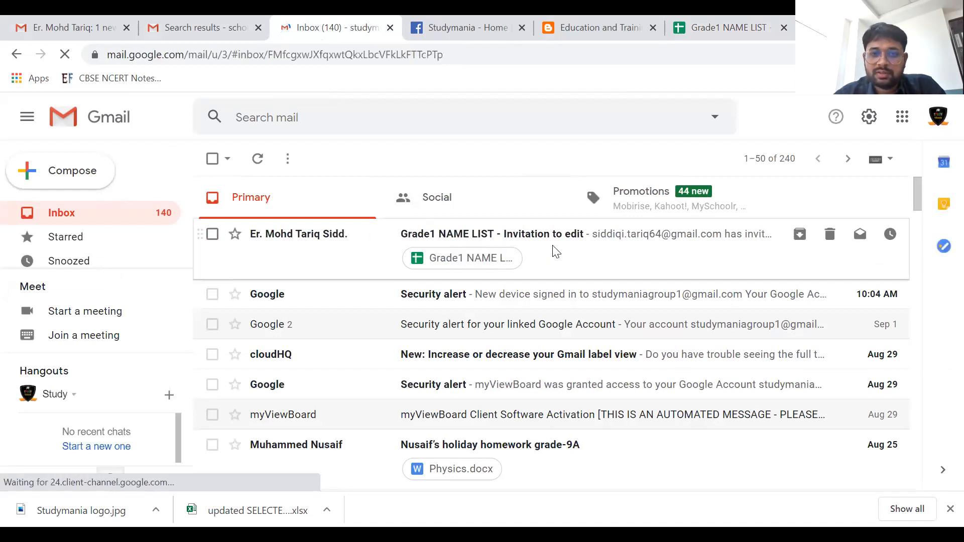
{"action": "left_click", "coordinate": [490, 233]}
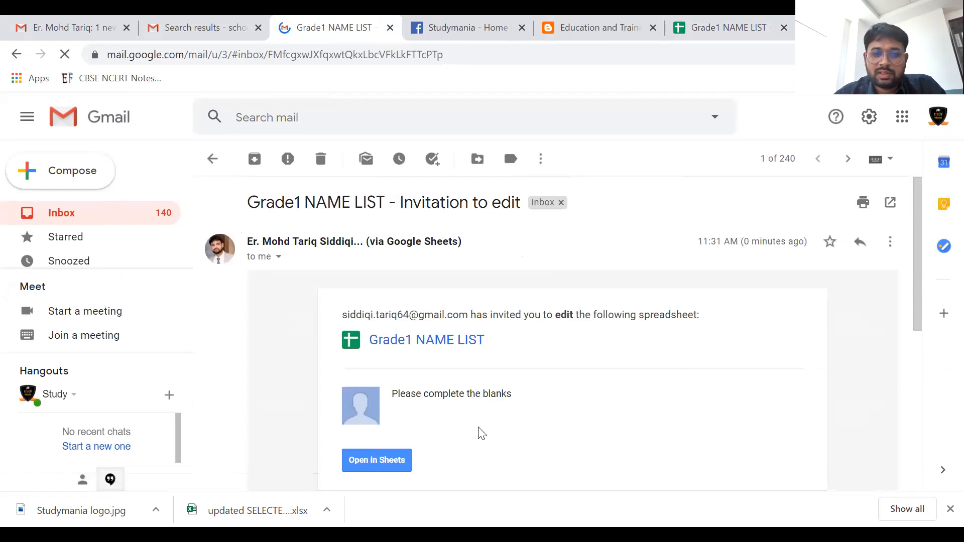
{"action": "scroll", "scroll_direction": "down", "scroll_amount": 3}
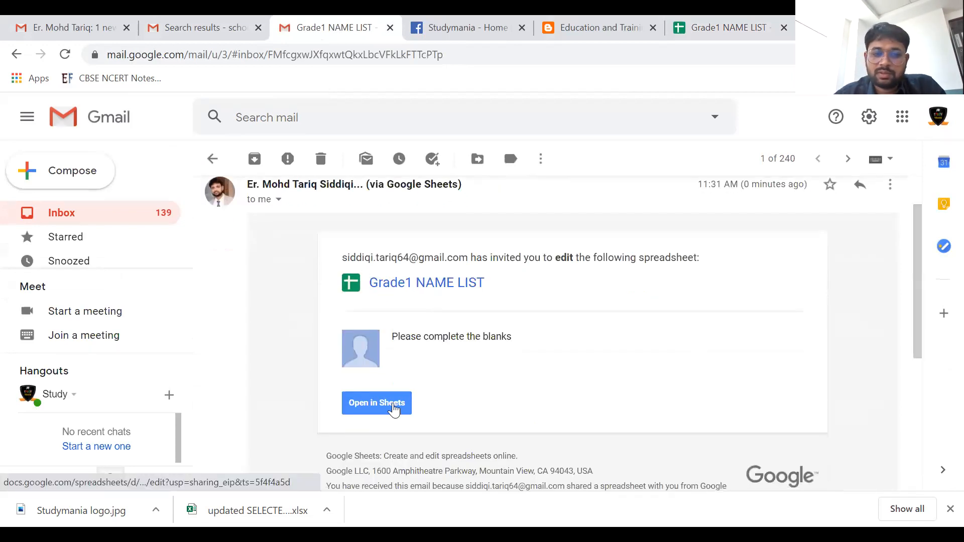
{"action": "left_click", "coordinate": [376, 402]}
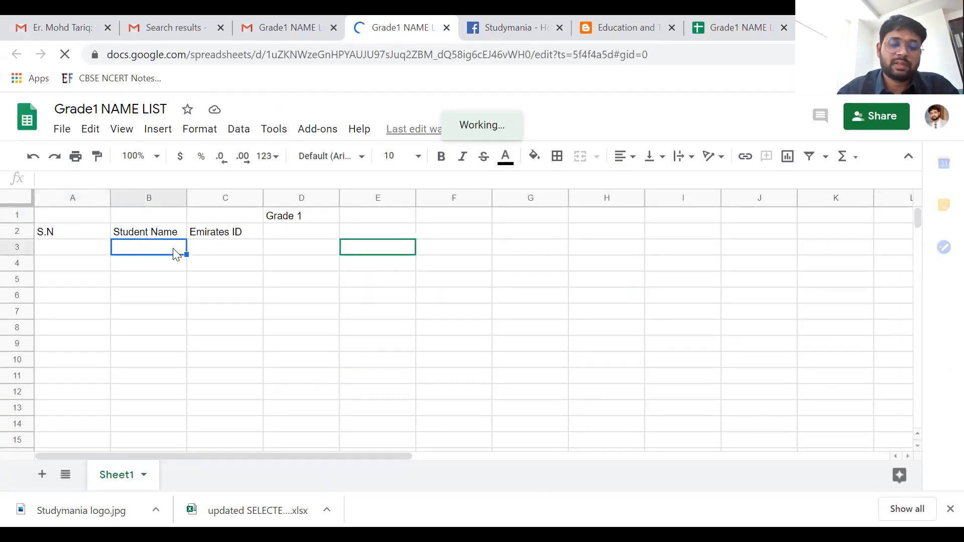
{"action": "type", "text": "R"}
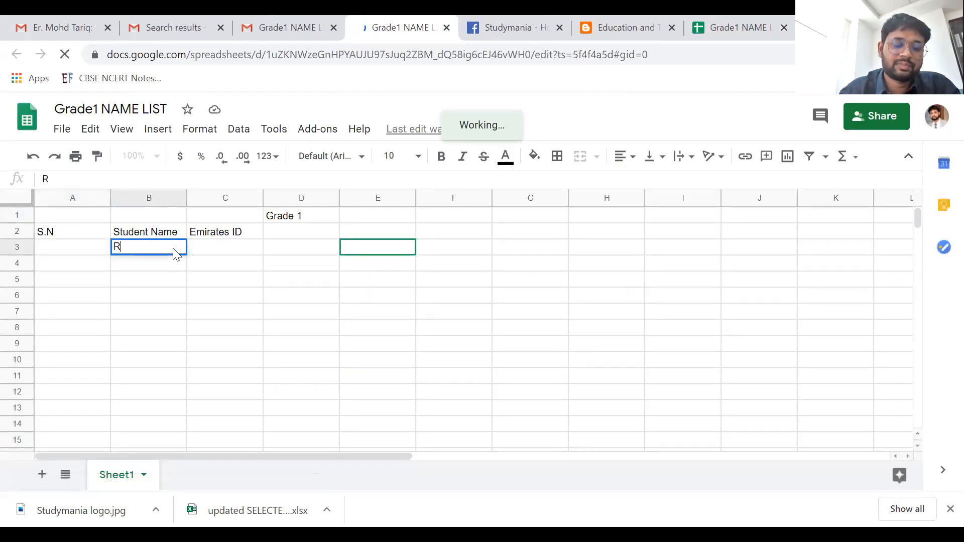
{"action": "type", "text": "azi"}
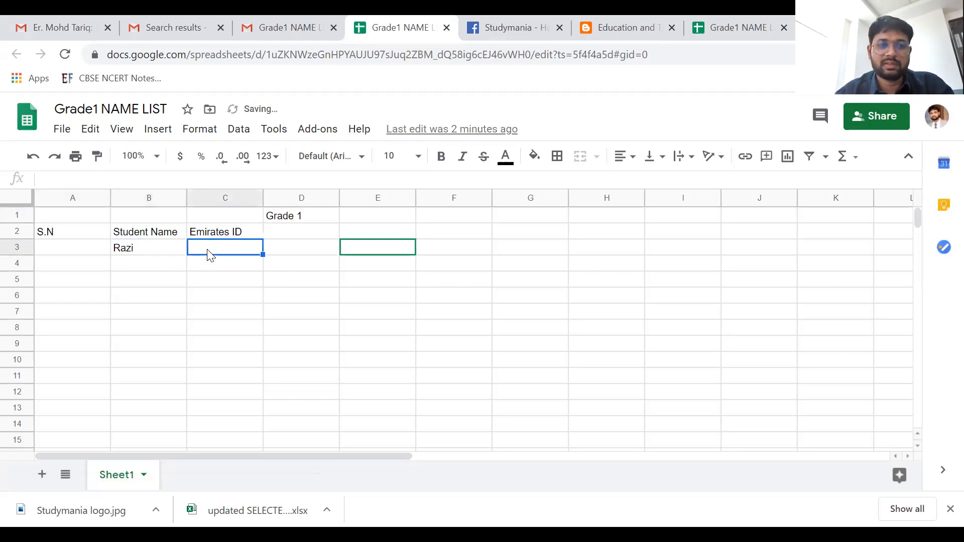
{"action": "type", "text": "987651"}
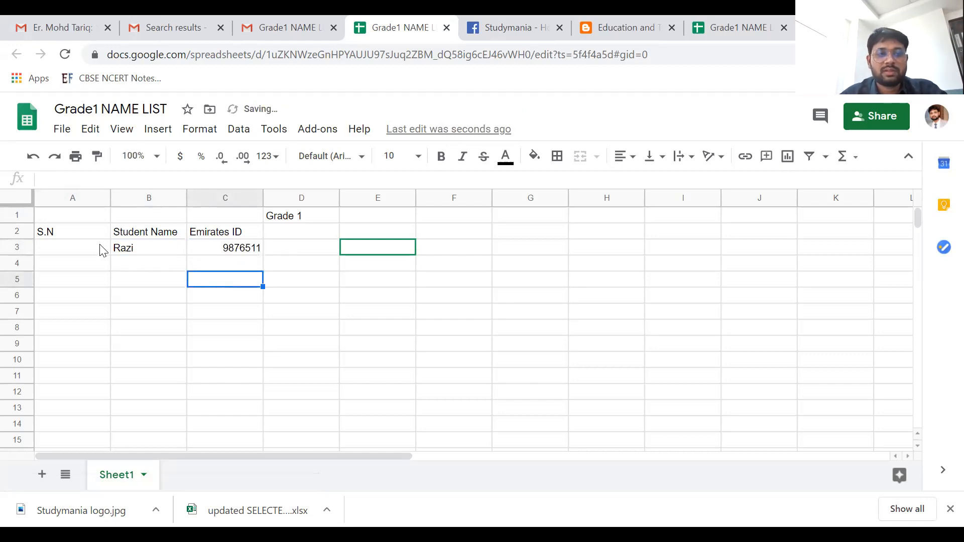
{"action": "type", "text": "1"}
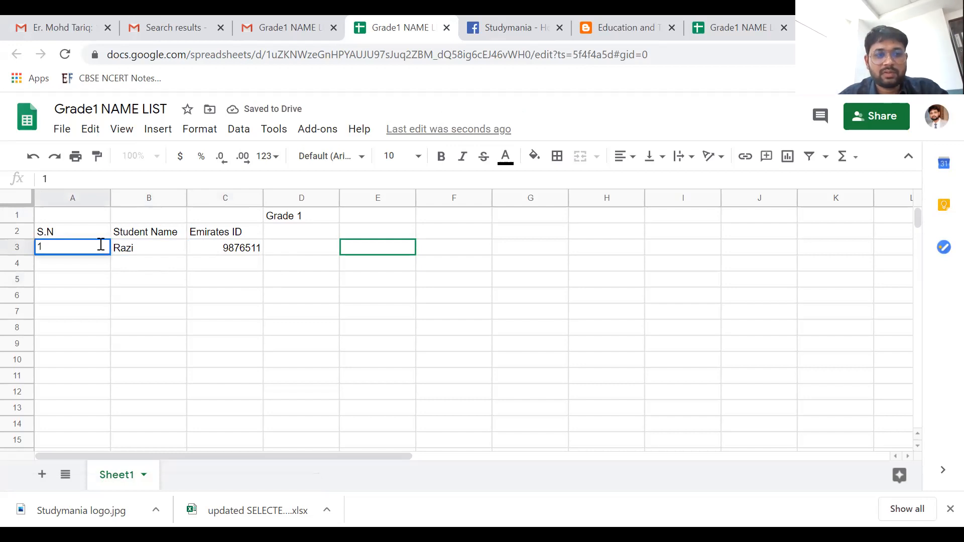
{"action": "left_click", "coordinate": [225, 295]}
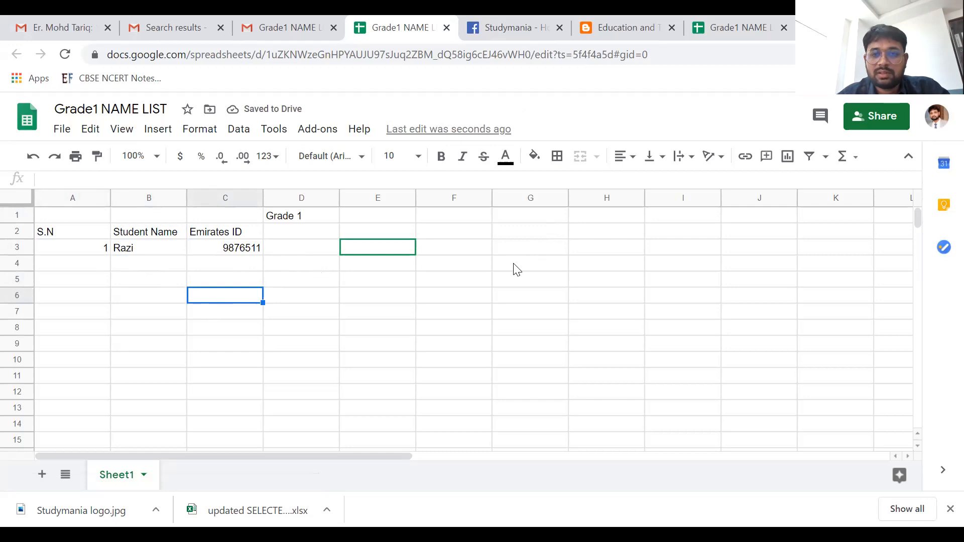
{"action": "mouse_move", "coordinate": [461, 287]}
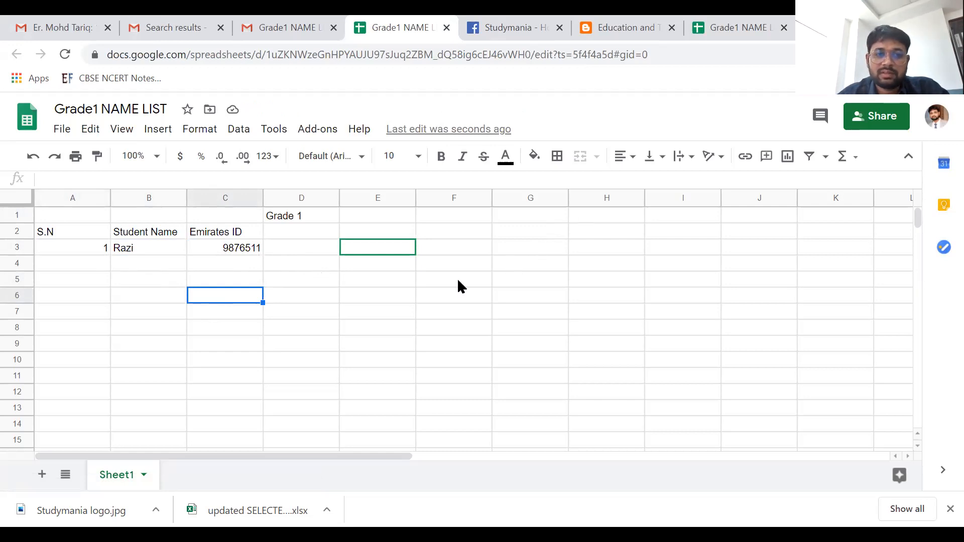
{"action": "mouse_move", "coordinate": [523, 118]}
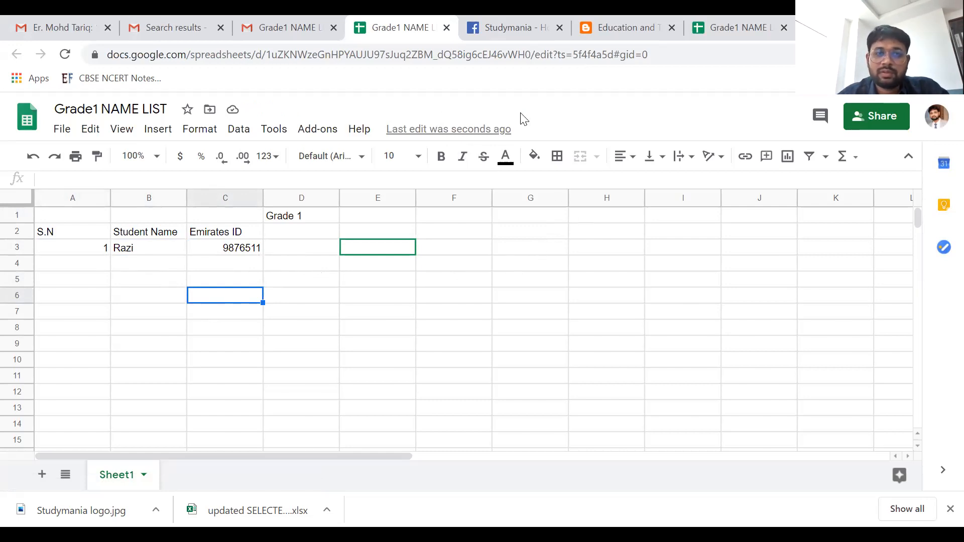
{"action": "mouse_move", "coordinate": [301, 79]}
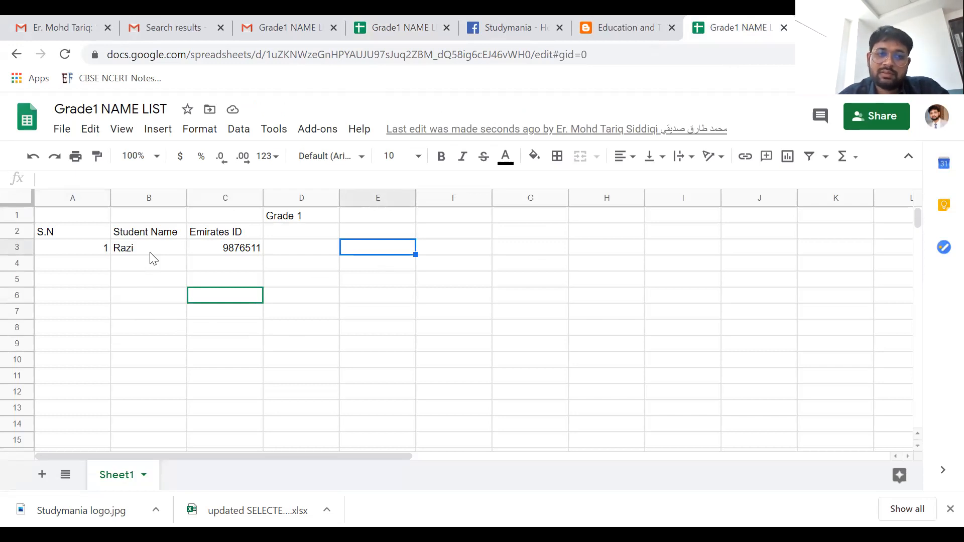
{"action": "mouse_move", "coordinate": [247, 272]}
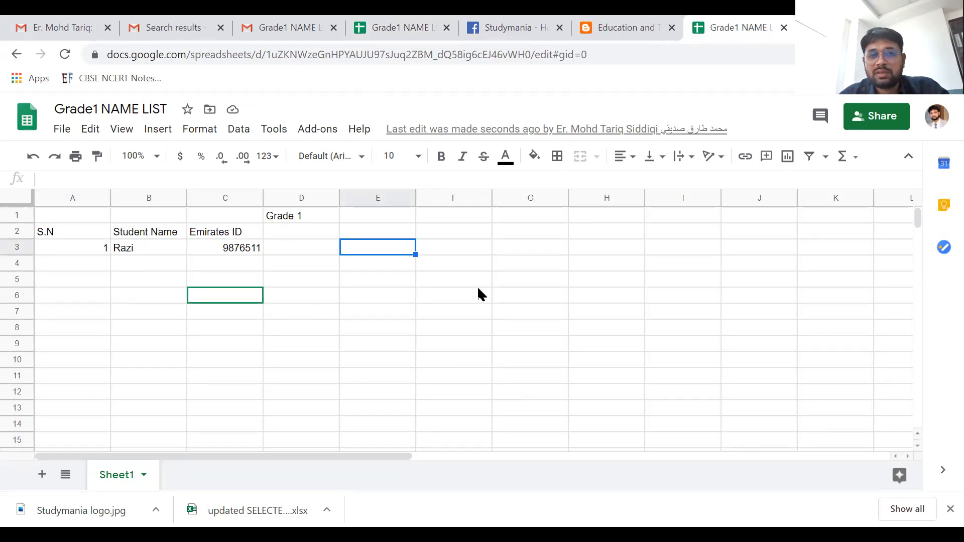
{"action": "mouse_move", "coordinate": [504, 295]}
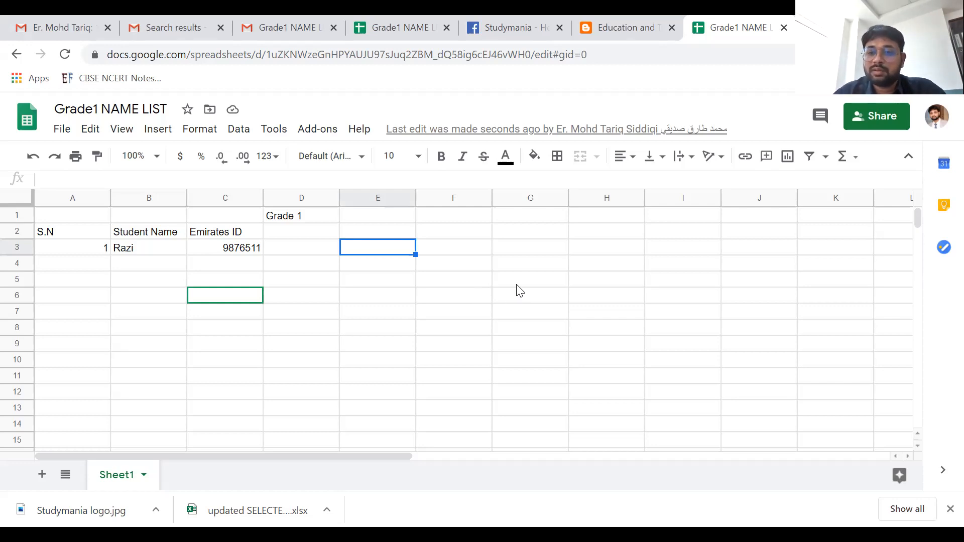
{"action": "mouse_move", "coordinate": [550, 282]}
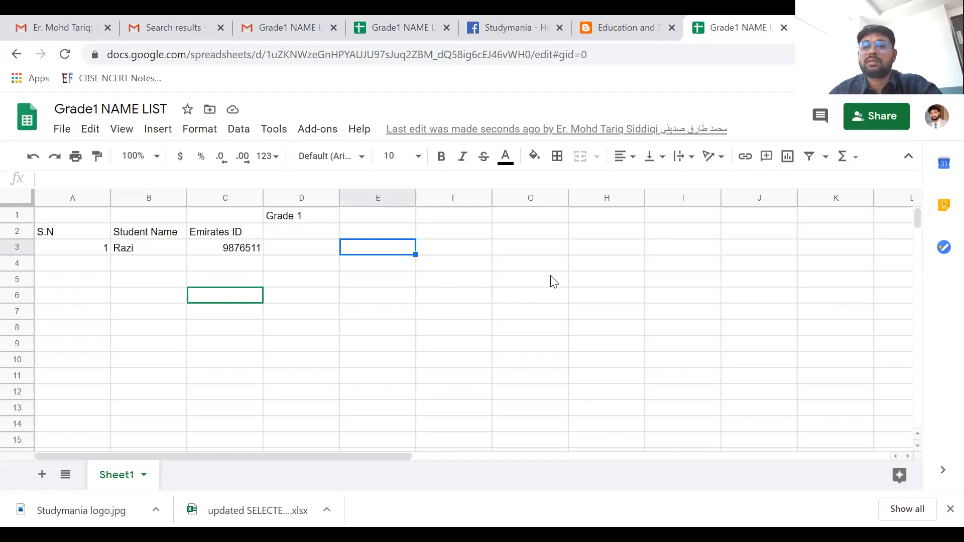